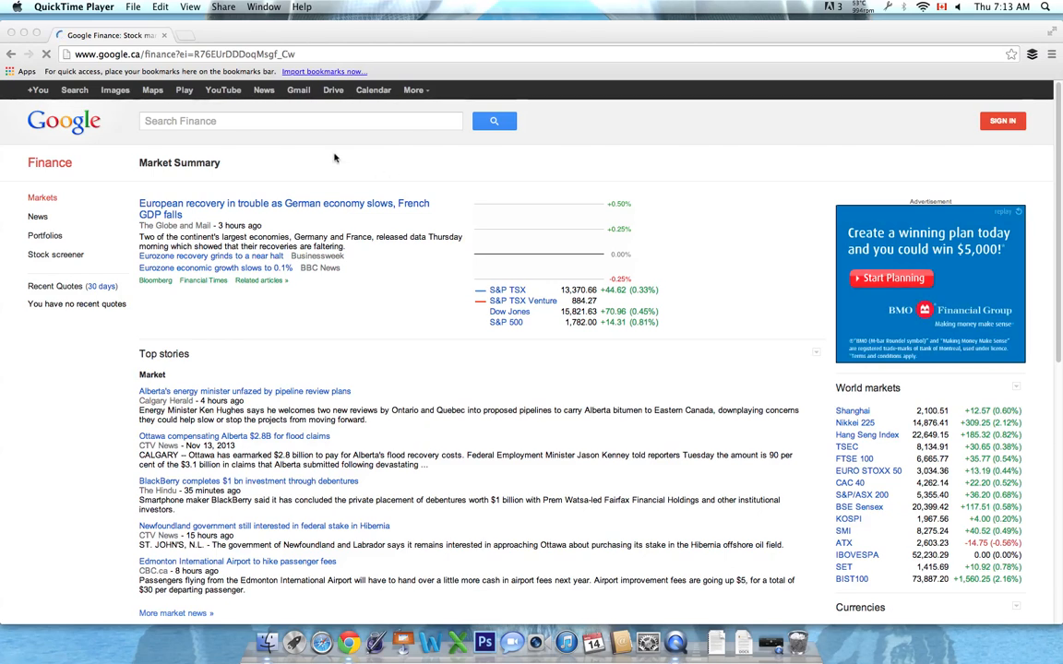
{"action": "mouse_move", "coordinate": [349, 163]}
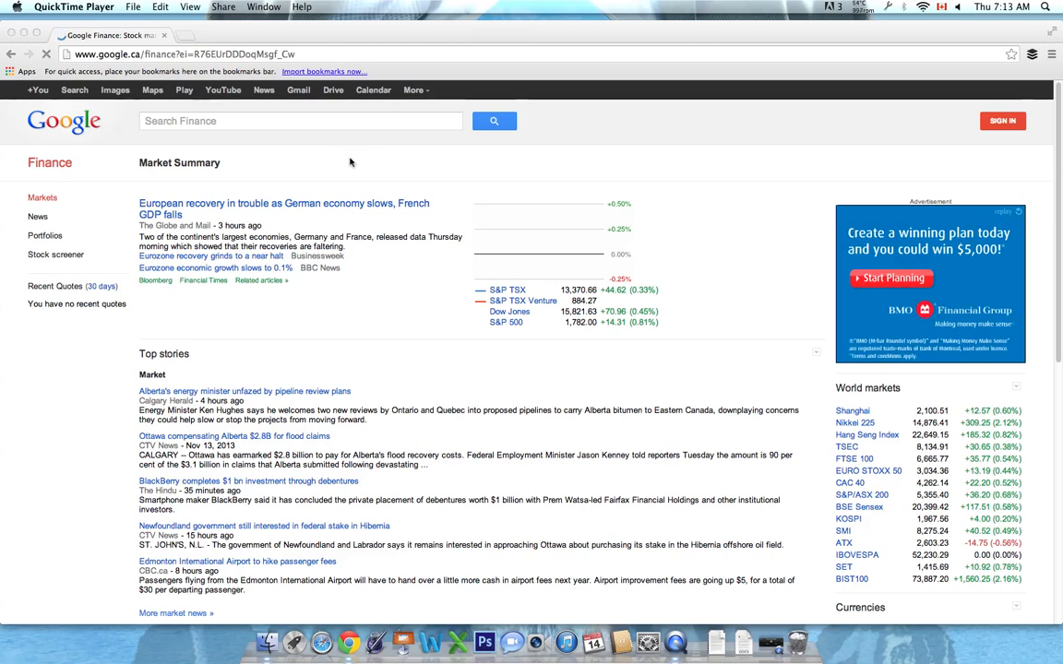
{"action": "mouse_move", "coordinate": [366, 169]}
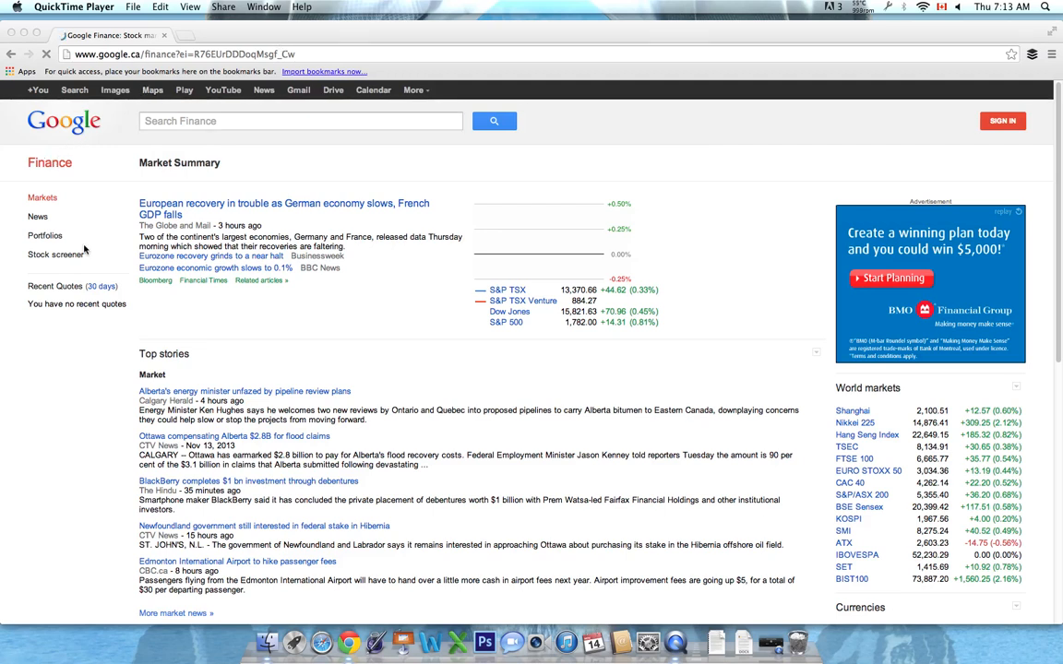
Open the stock screener and set its country to United States, listing 27,274 companies
{"action": "left_click", "coordinate": [55, 254]}
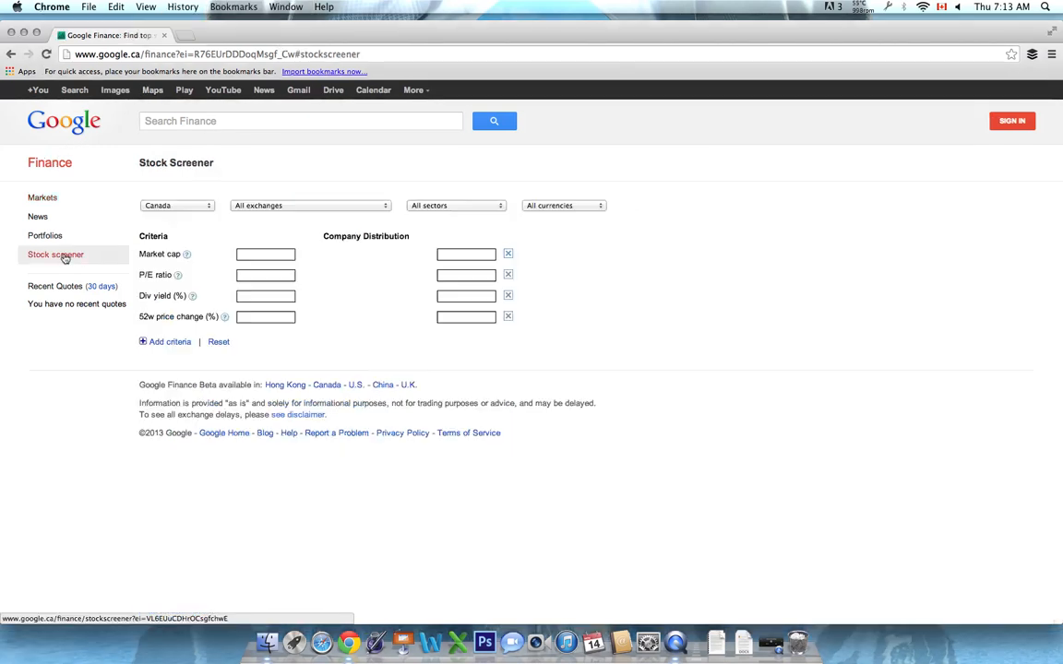
{"action": "left_click", "coordinate": [176, 205]}
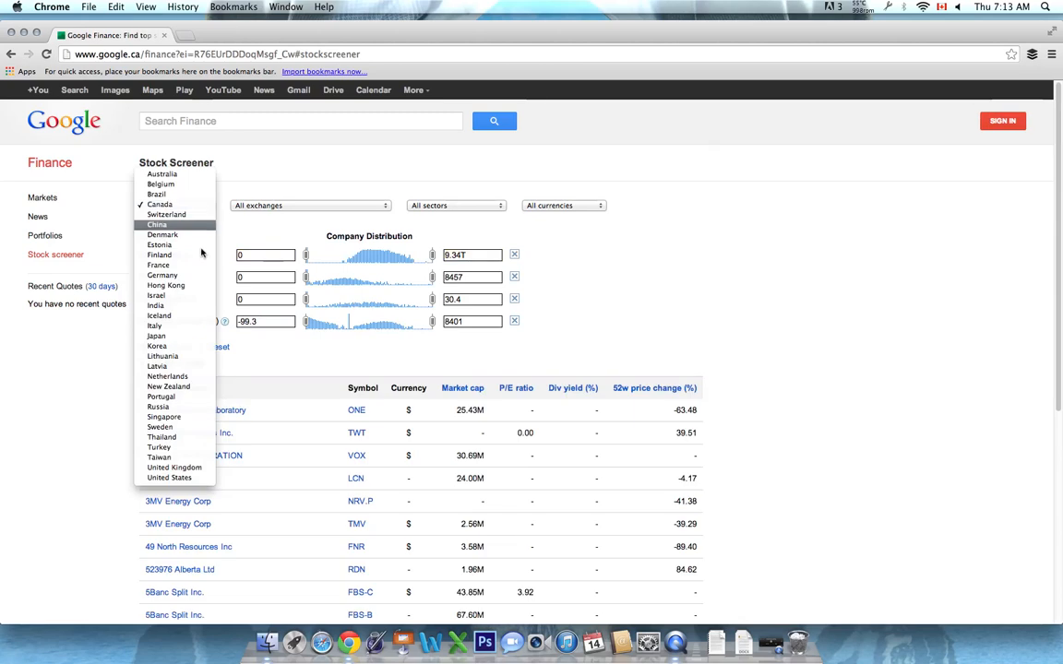
{"action": "left_click", "coordinate": [176, 205]}
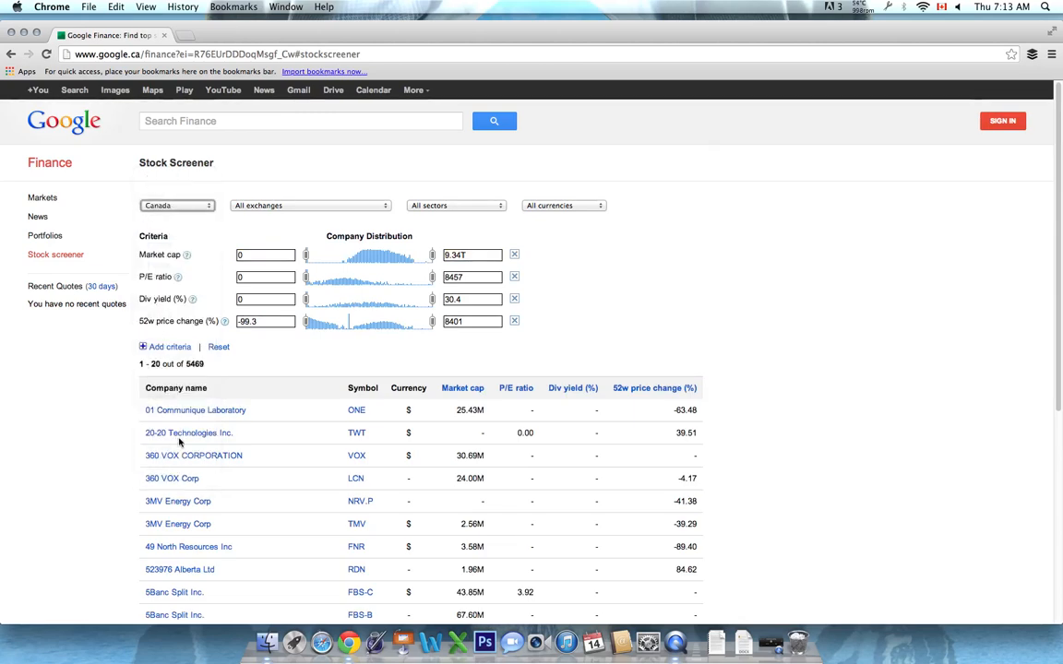
{"action": "left_click", "coordinate": [175, 205]}
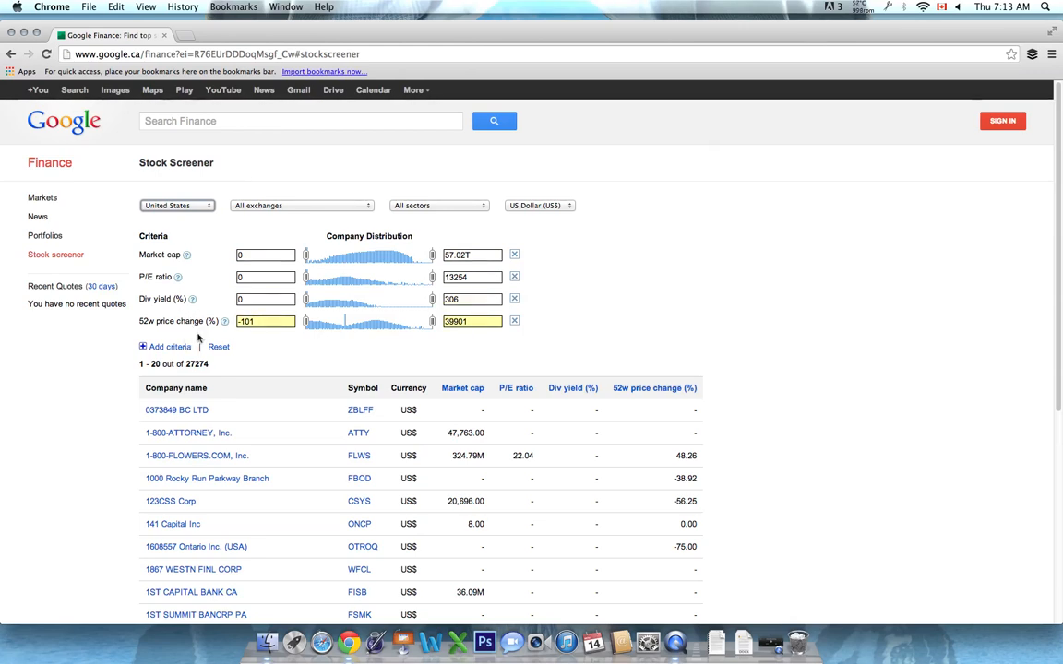
Add a Price > Last price criterion with a maximum of 5, leaving 15,515 companies
{"action": "left_click", "coordinate": [170, 346]}
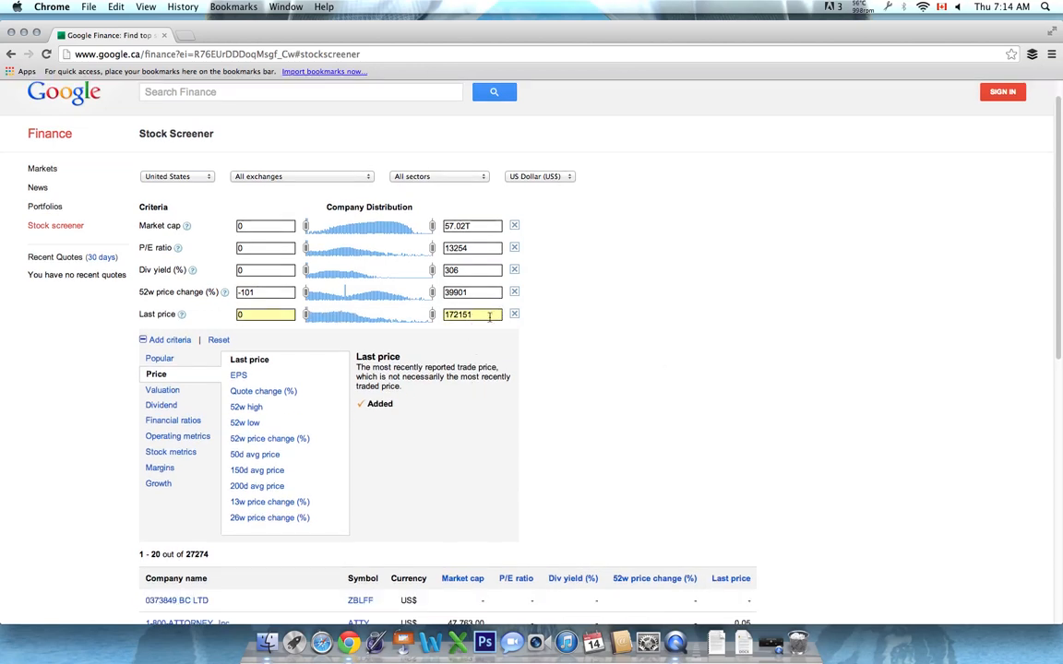
{"action": "double_click", "coordinate": [470, 314]}
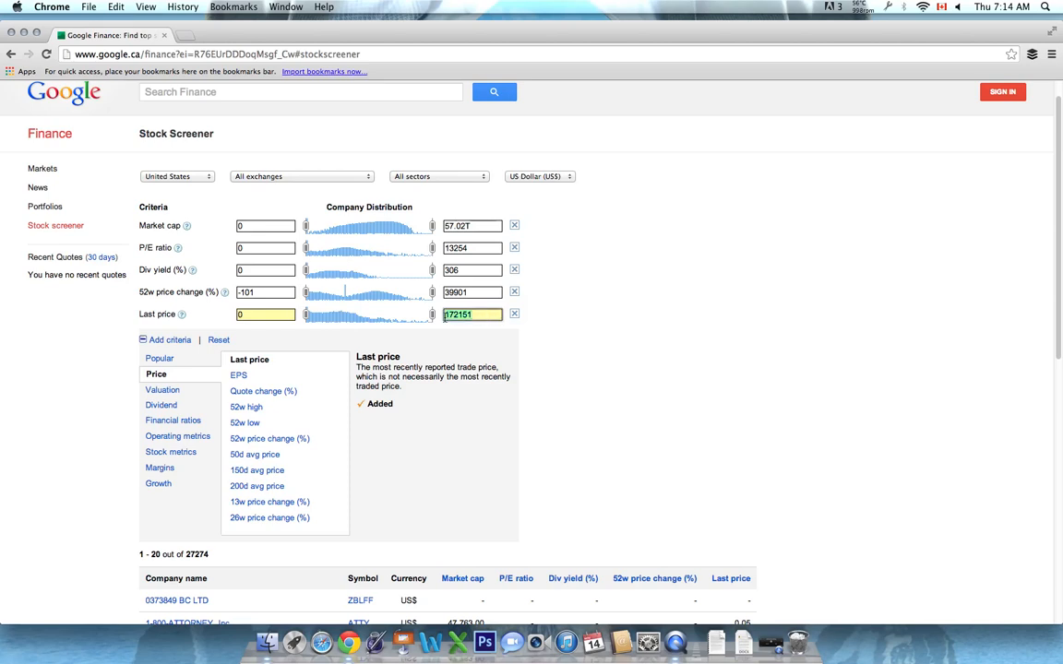
{"action": "type", "text": "5"}
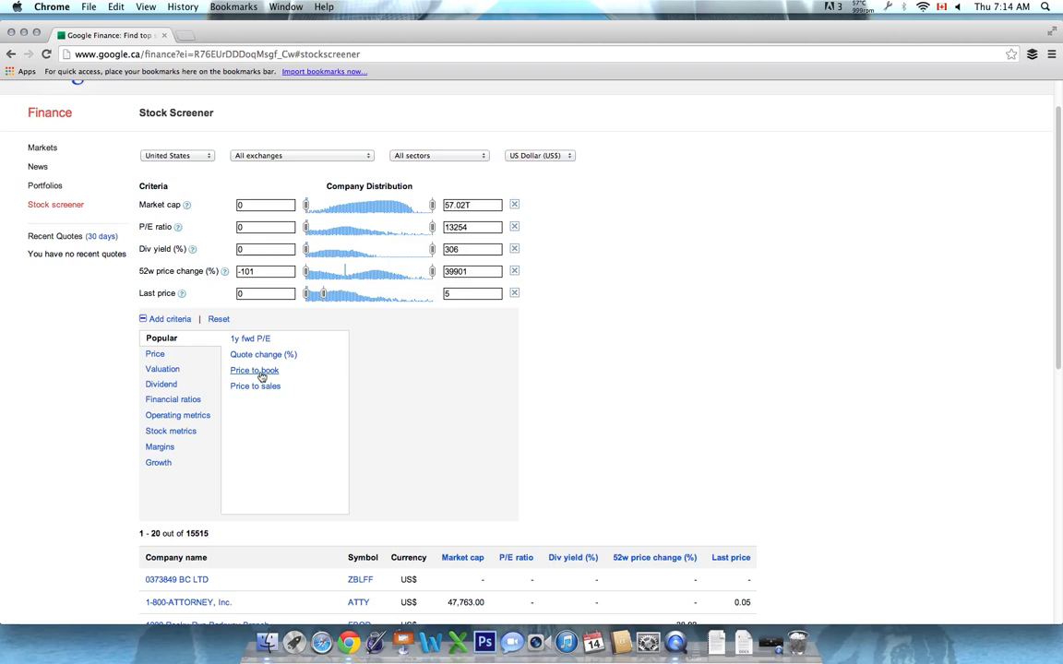
Add a Price to book criterion with a maximum of 1
{"action": "left_click", "coordinate": [253, 370]}
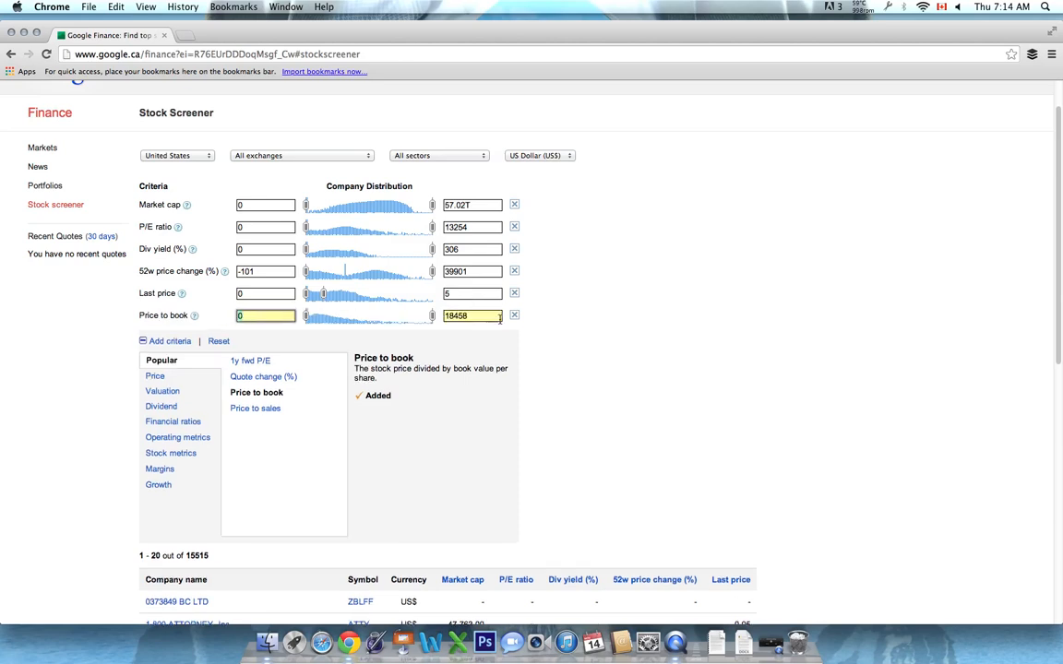
{"action": "type", "text": "1"}
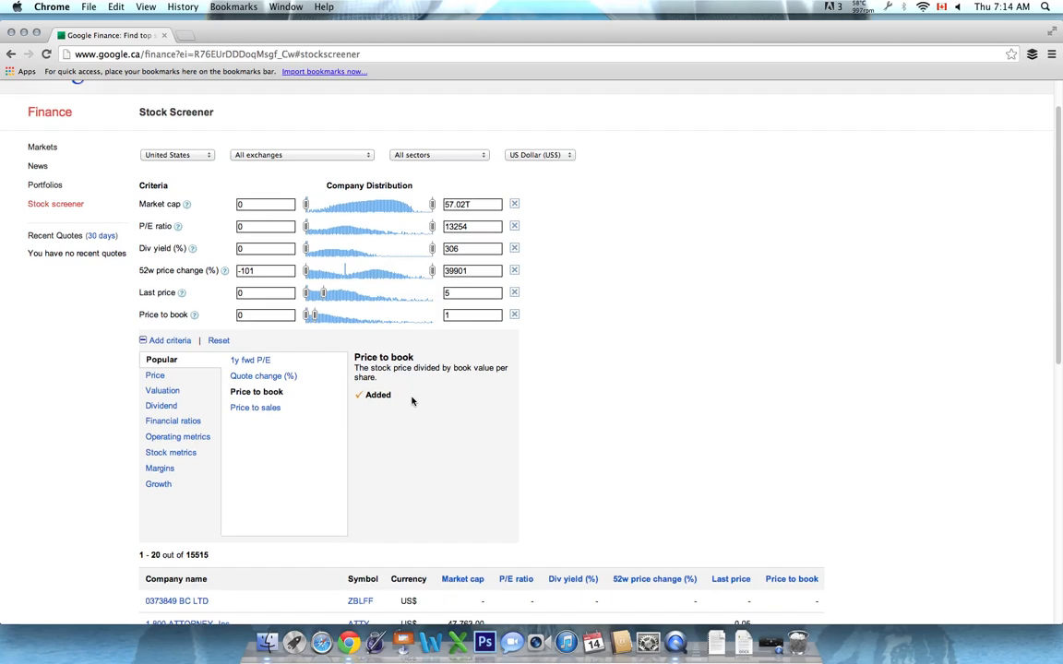
{"action": "scroll", "scroll_direction": "down", "scroll_amount": 3}
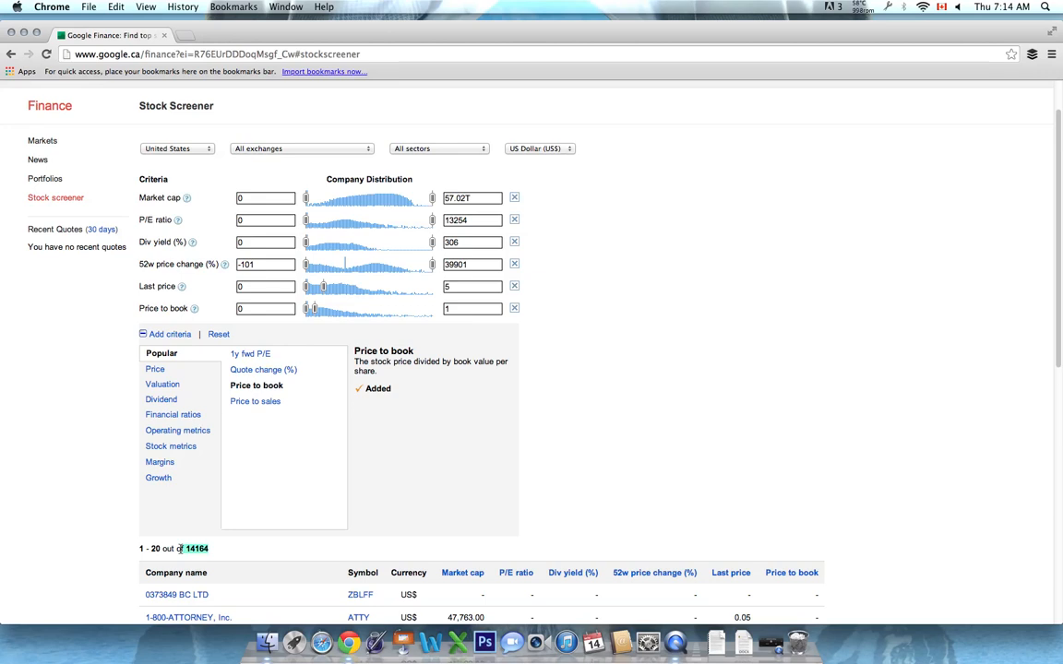
Set the market cap minimum to 500M, cutting results to 1,235 companies
{"action": "left_click", "coordinate": [265, 197]}
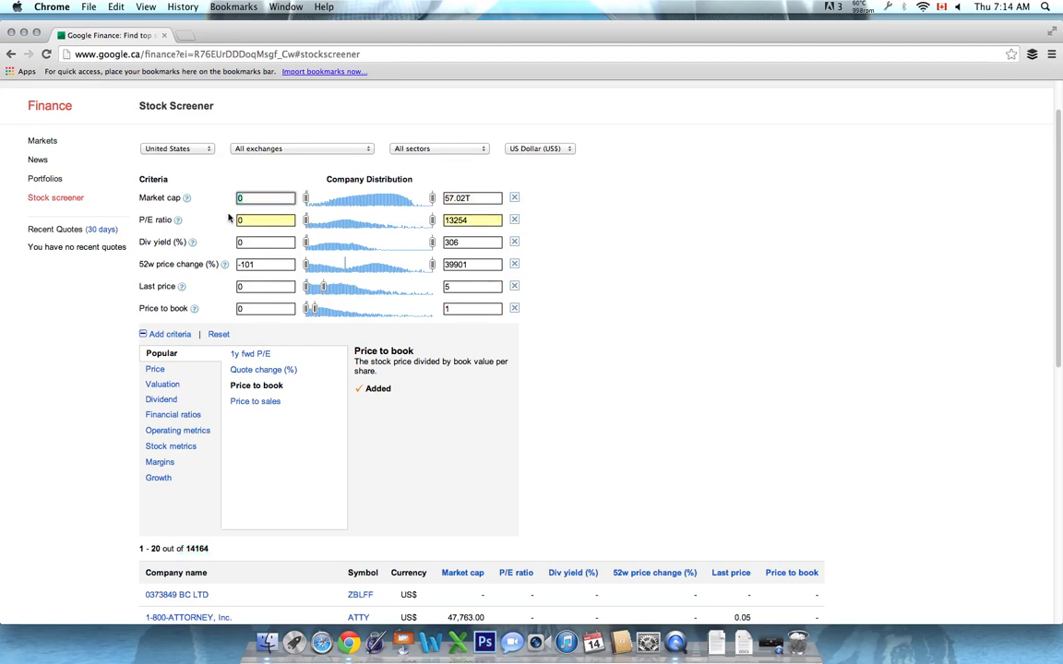
{"action": "type", "text": "500M"}
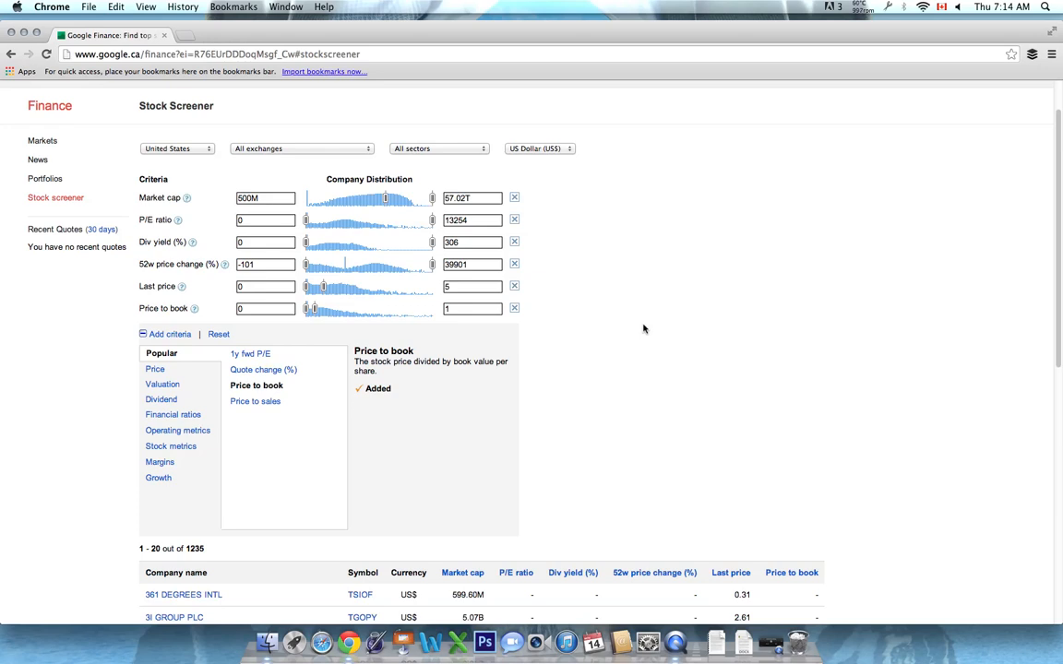
{"action": "mouse_move", "coordinate": [191, 126]}
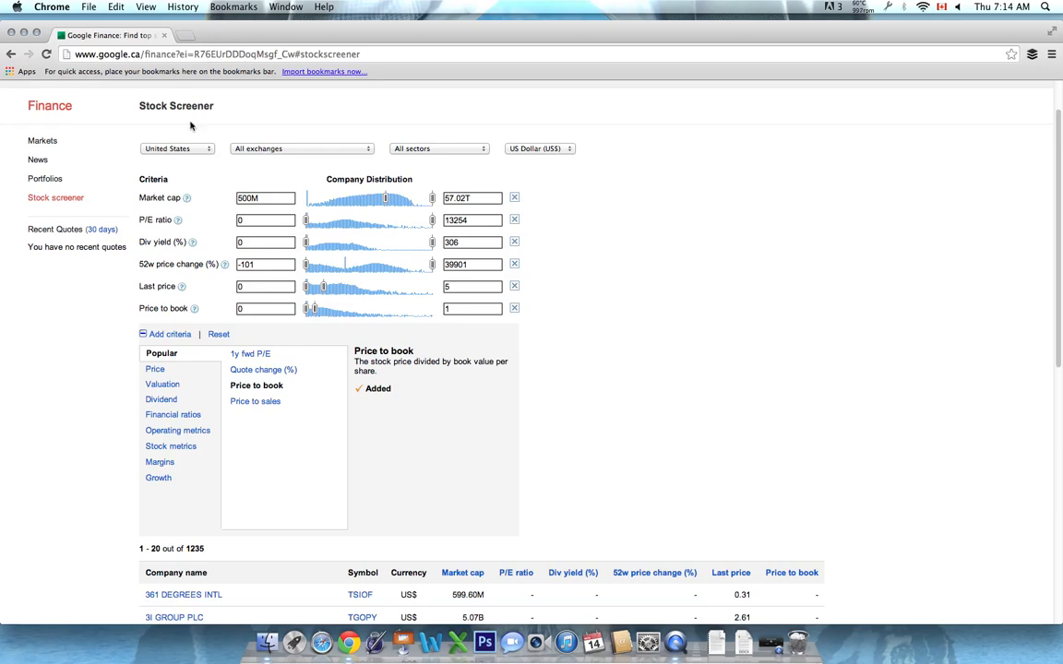
{"action": "left_click", "coordinate": [472, 219]}
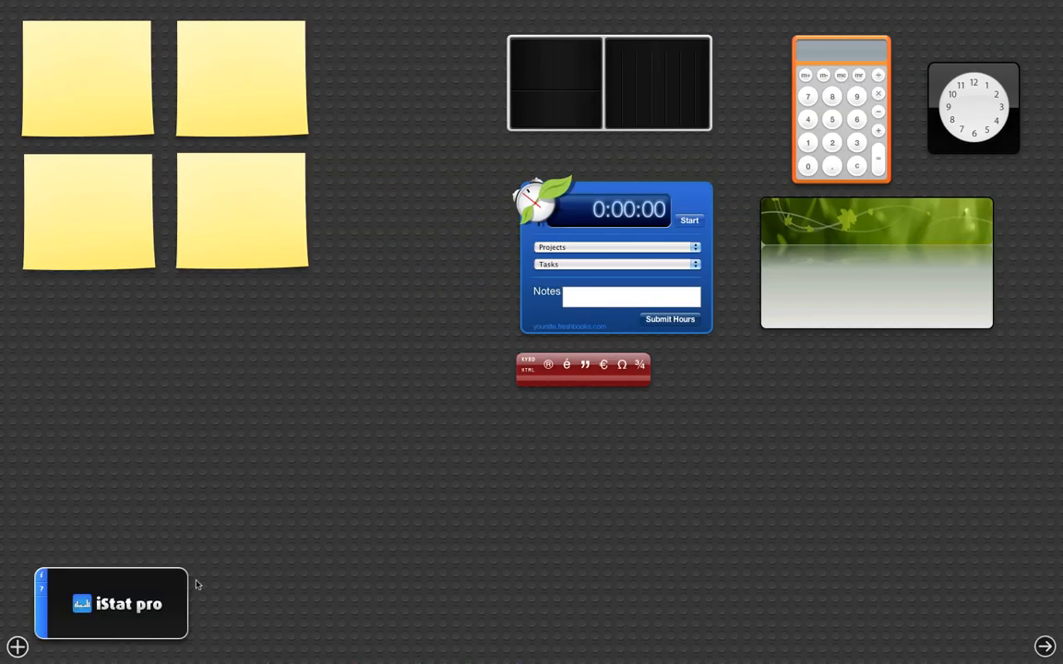
{"action": "mouse_move", "coordinate": [1046, 646]}
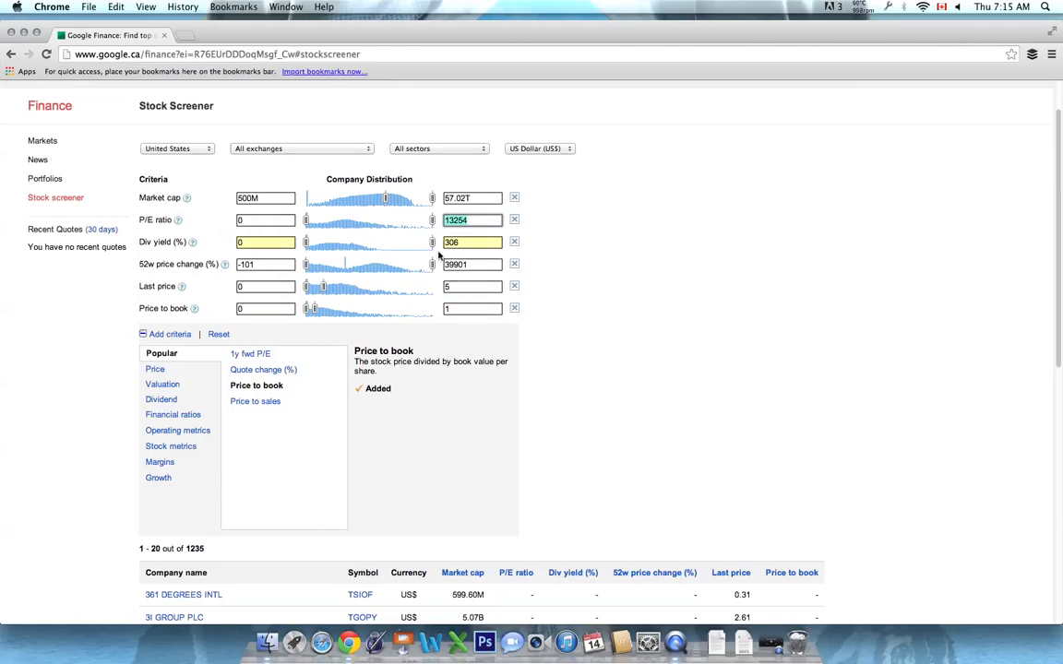
Set the P/E ratio maximum to 15, trimming results to 1,218 companies
{"action": "left_click", "coordinate": [471, 219]}
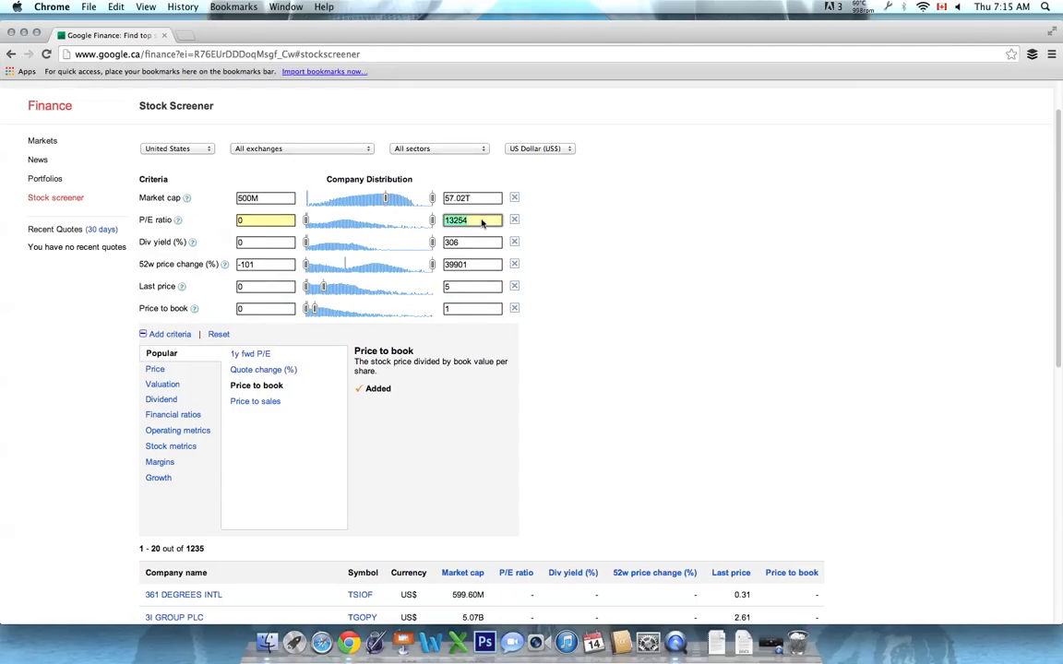
{"action": "type", "text": "15"}
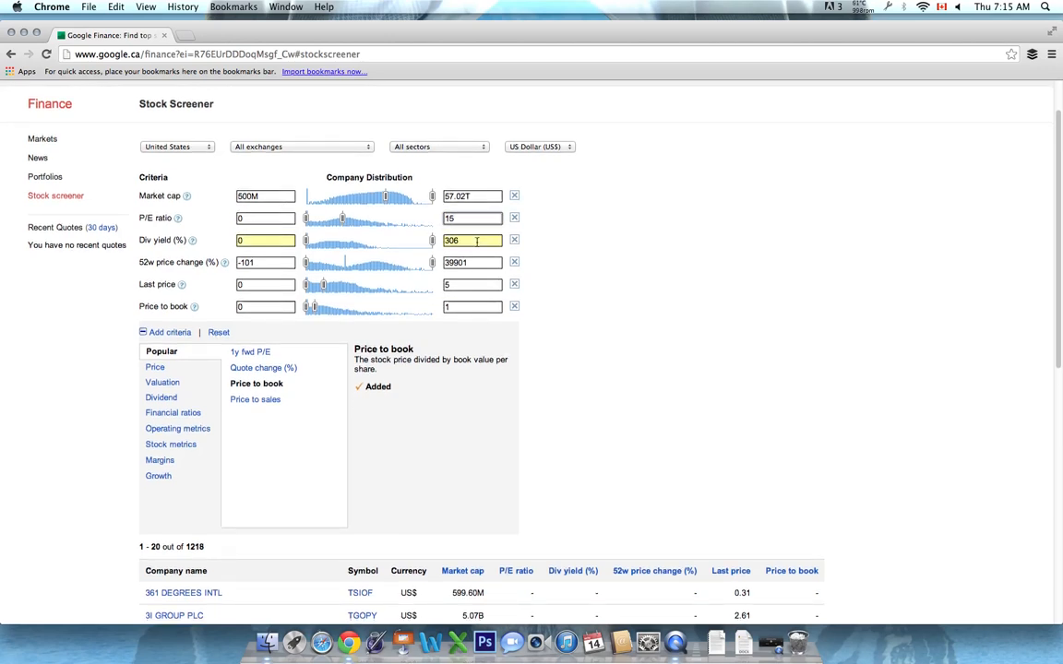
{"action": "left_click", "coordinate": [265, 262]}
{"action": "type", "text": "0"}
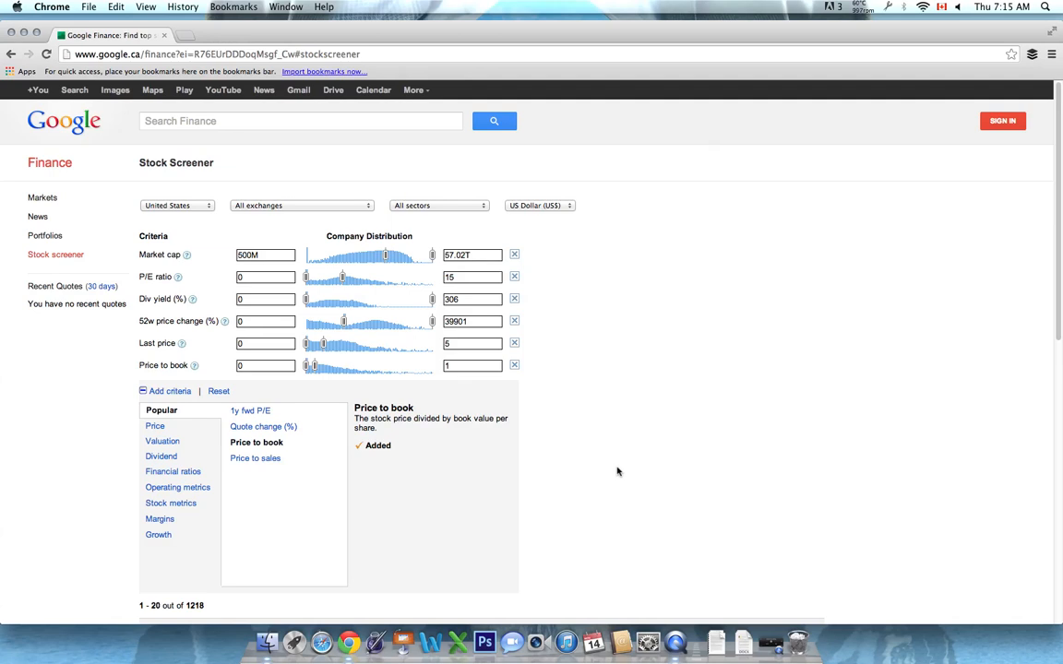
Browse the Price, Dividend and Financial ratios categories and add the Cash/share criterion
{"action": "scroll", "scroll_direction": "down", "scroll_amount": 3}
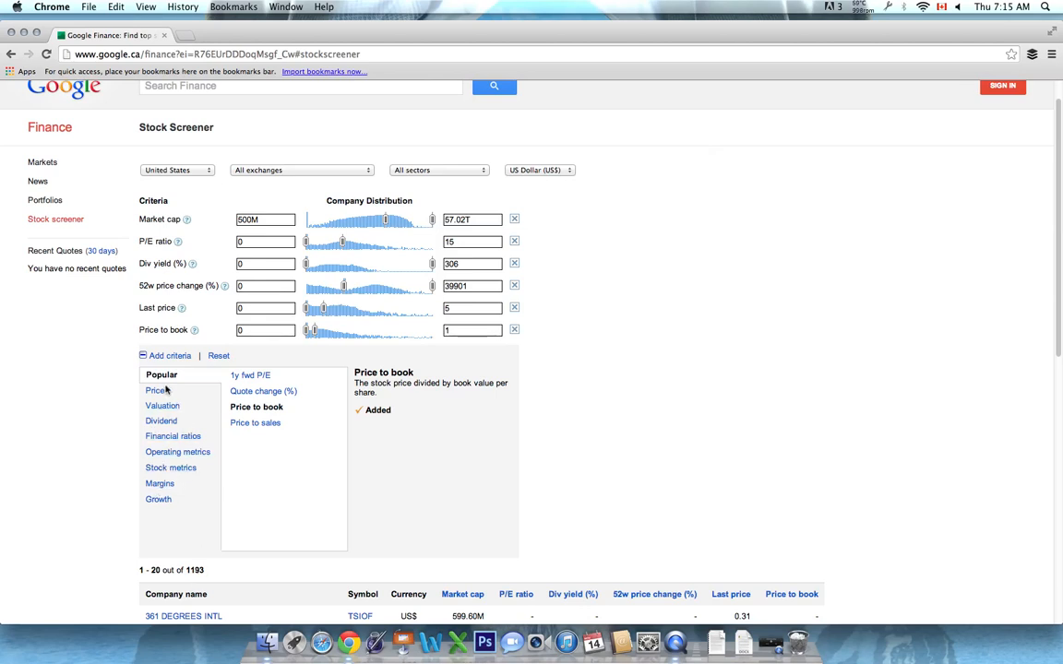
{"action": "left_click", "coordinate": [164, 406]}
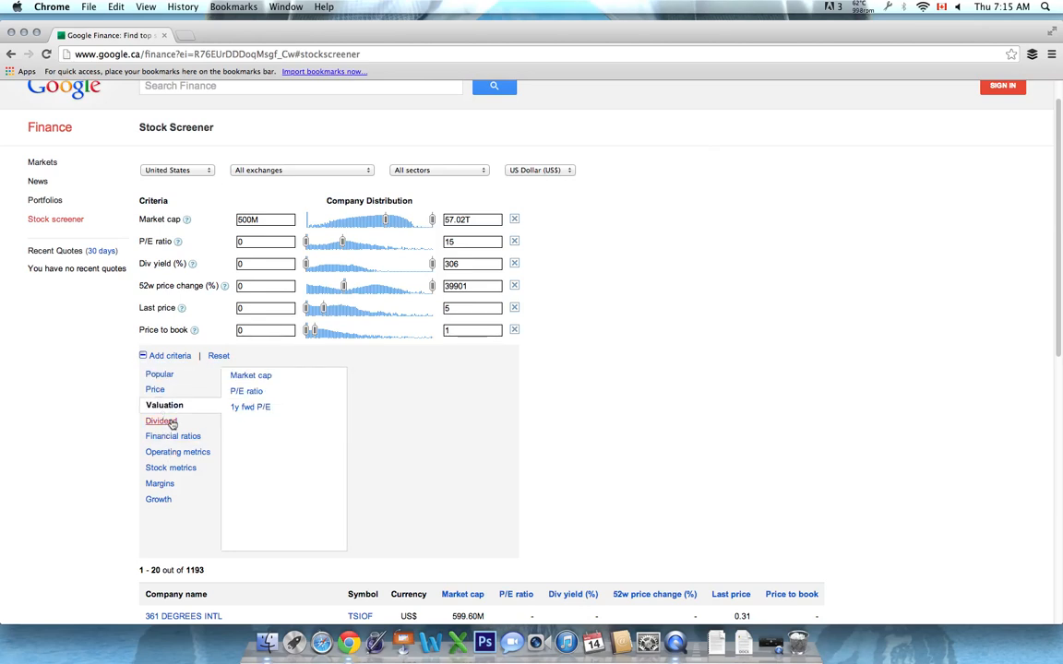
{"action": "left_click", "coordinate": [162, 421]}
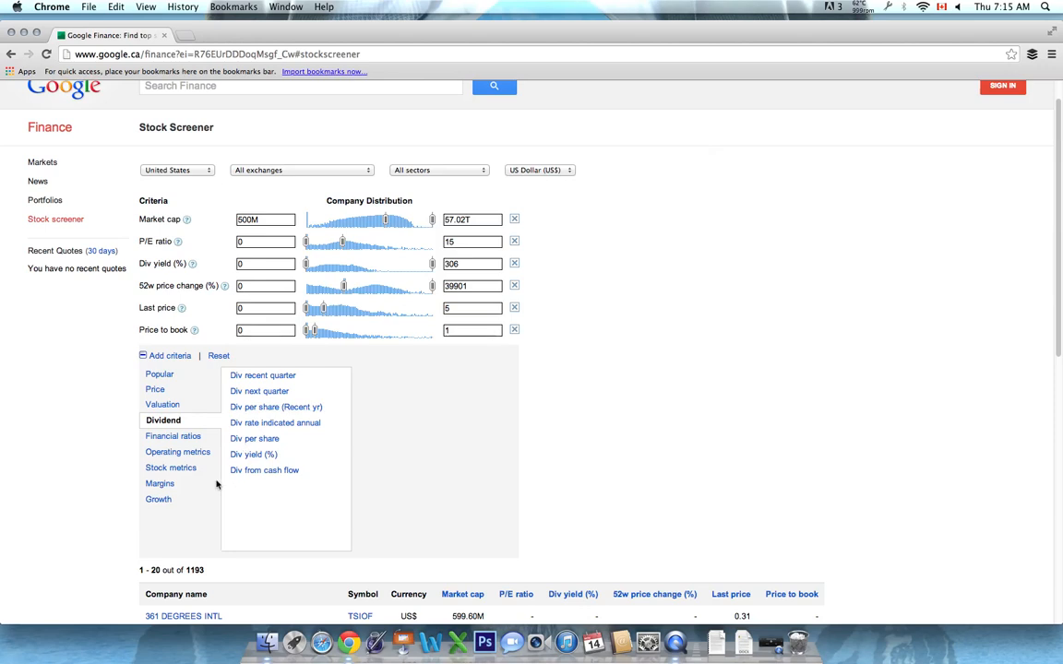
{"action": "left_click", "coordinate": [173, 436]}
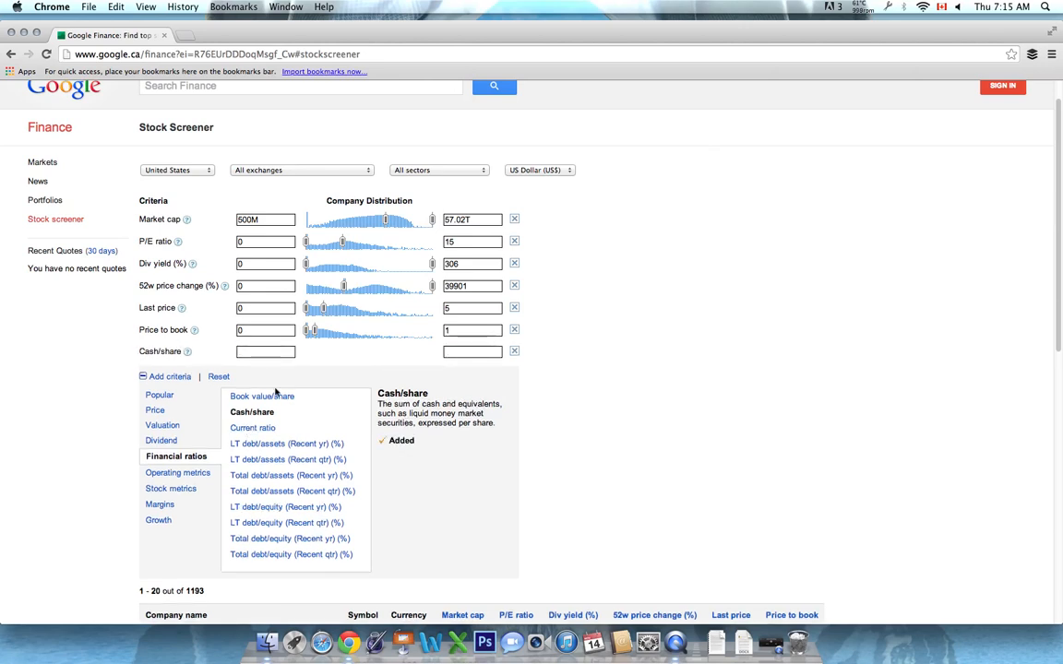
{"action": "left_click", "coordinate": [264, 351]}
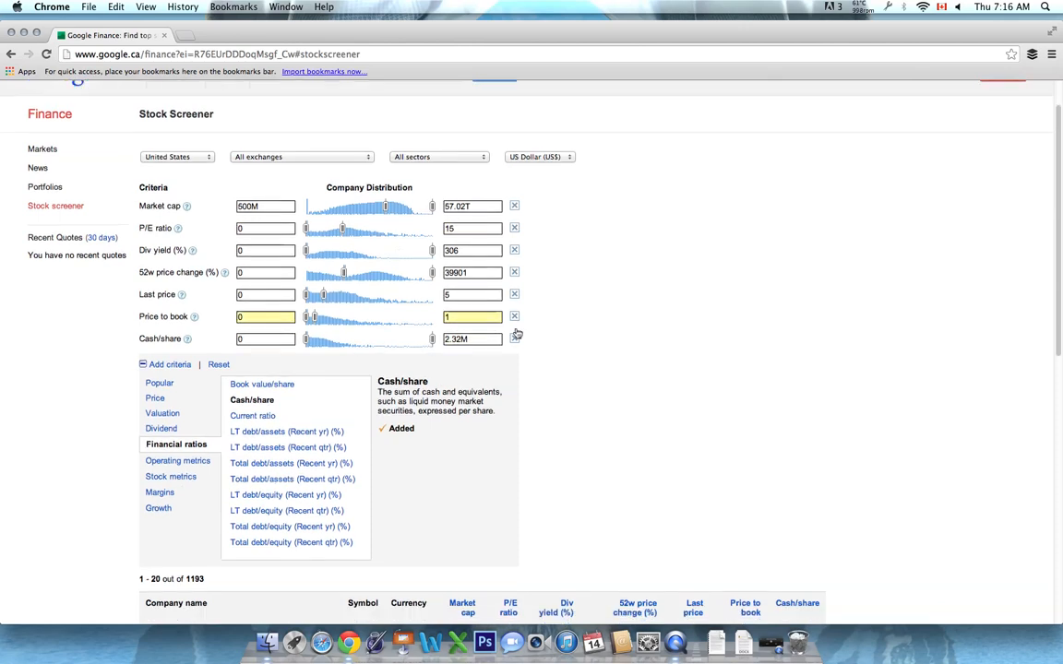
Limit the exchange to NASDAQ Stock Market, leaving four companies including DryShips
{"action": "left_click", "coordinate": [302, 204]}
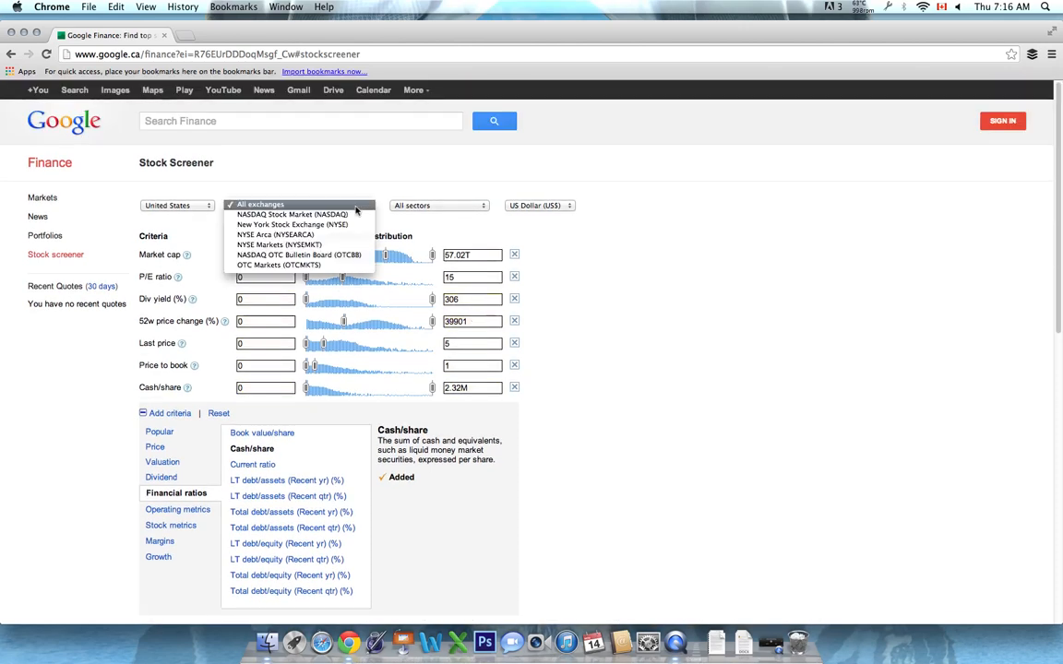
{"action": "mouse_move", "coordinate": [293, 214]}
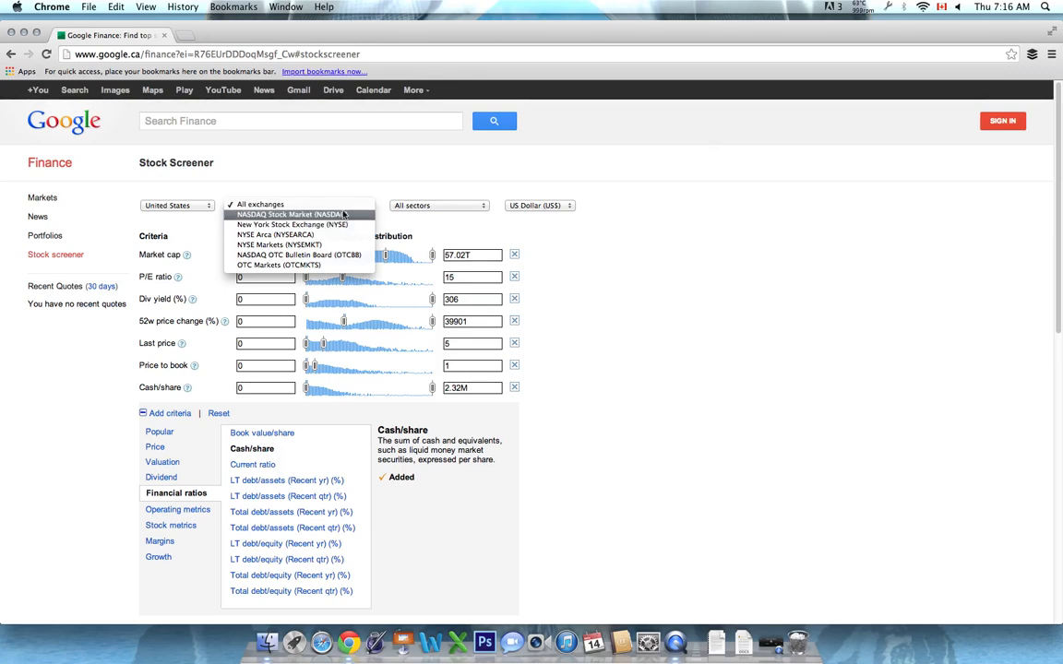
{"action": "left_click", "coordinate": [289, 214]}
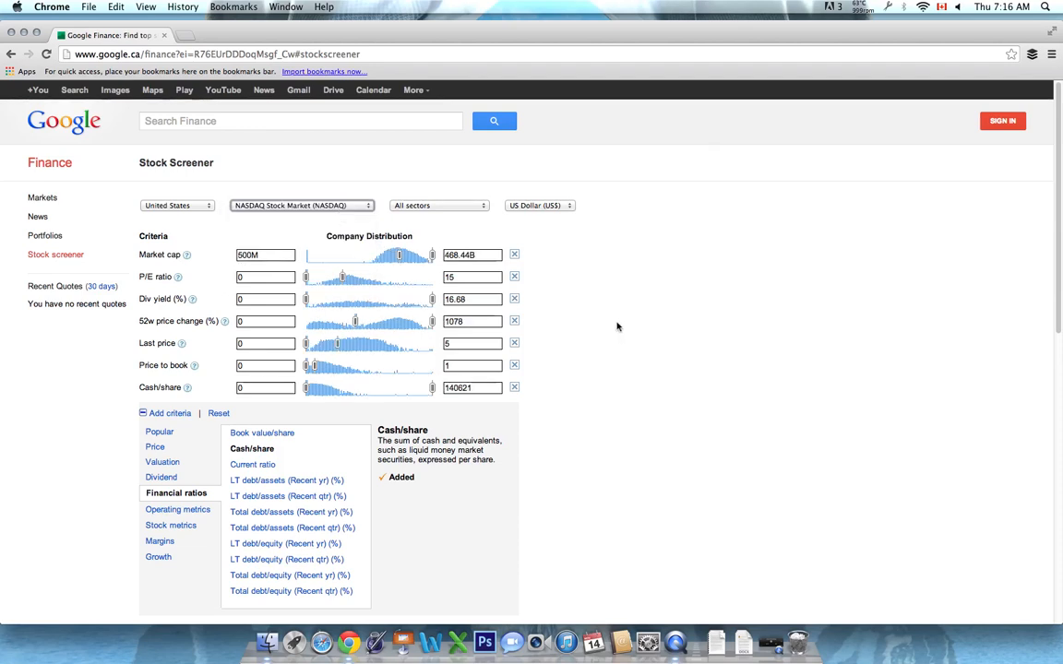
{"action": "scroll", "scroll_direction": "down", "scroll_amount": 3}
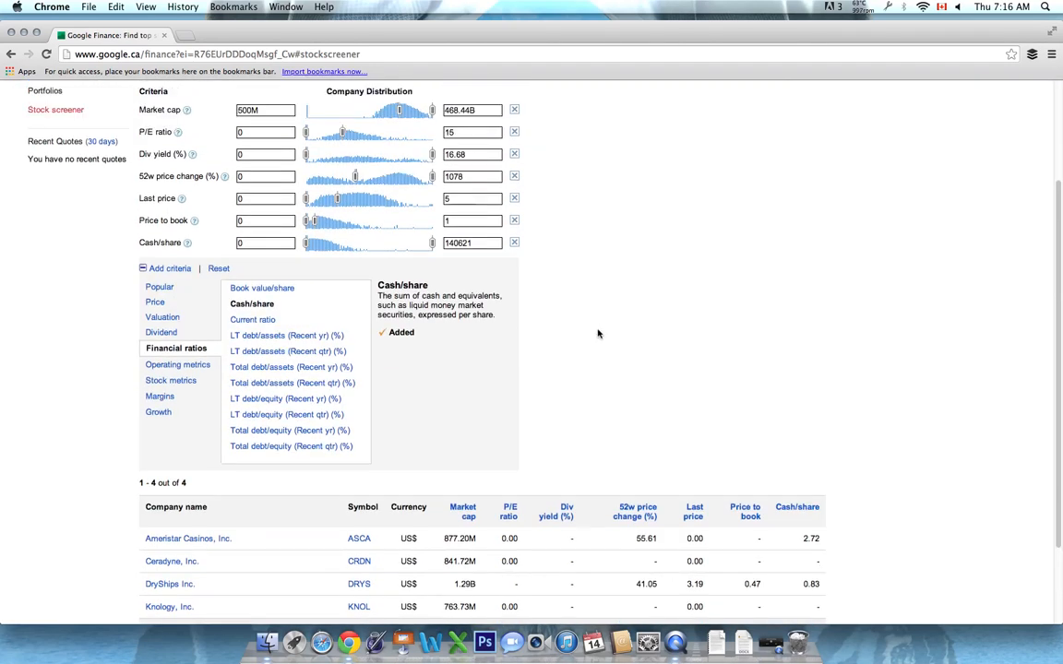
{"action": "scroll", "scroll_direction": "down", "scroll_amount": 3}
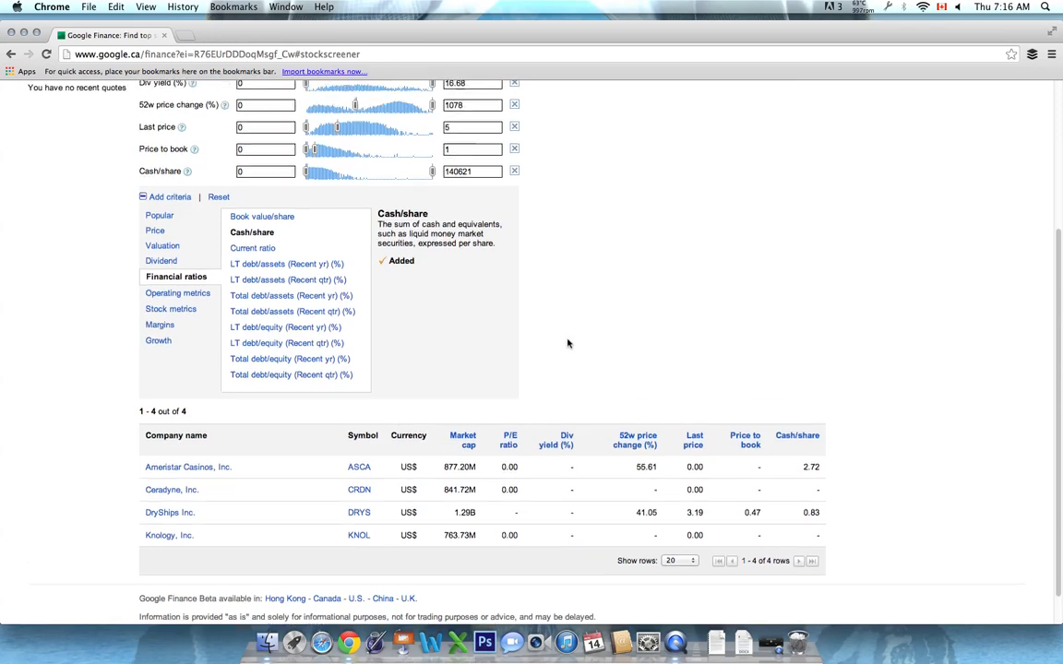
{"action": "scroll", "scroll_direction": "down", "scroll_amount": 3}
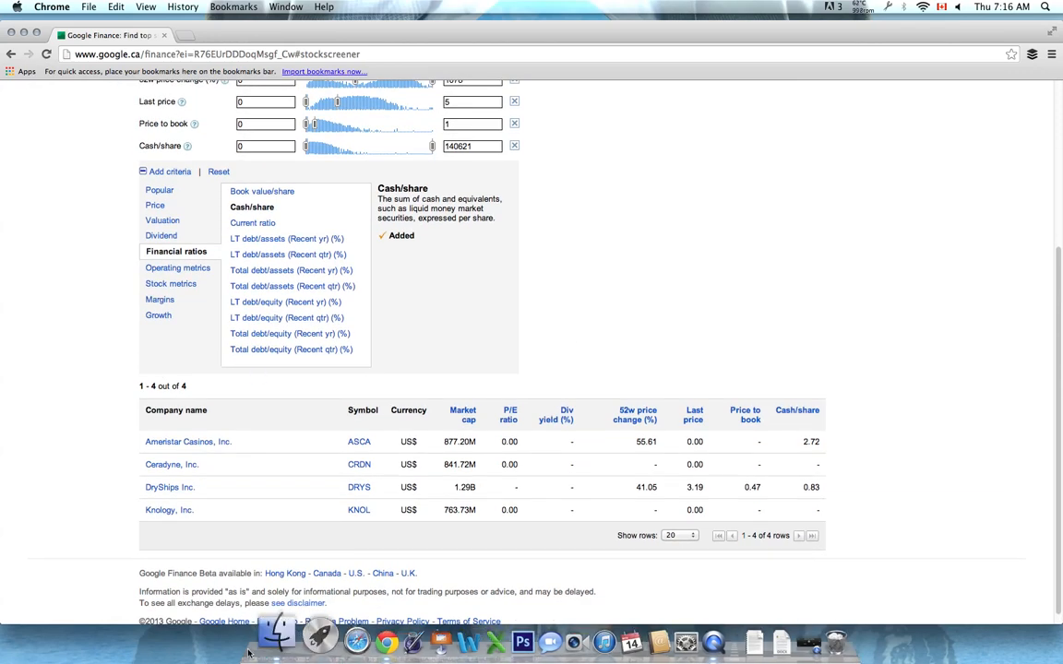
{"action": "mouse_move", "coordinate": [105, 495]}
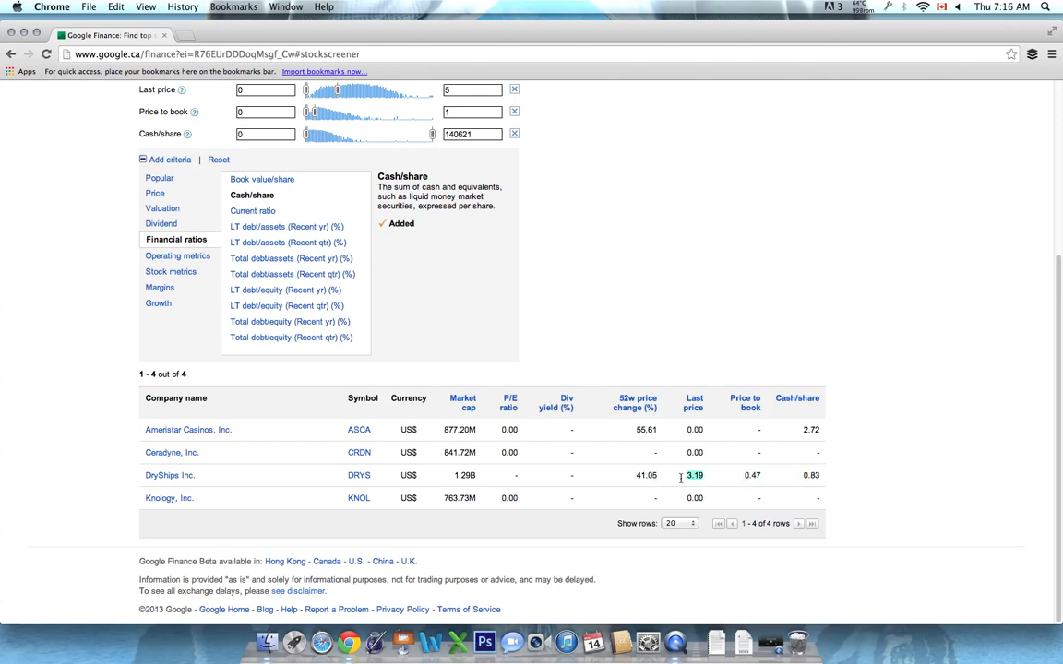
{"action": "mouse_move", "coordinate": [157, 478]}
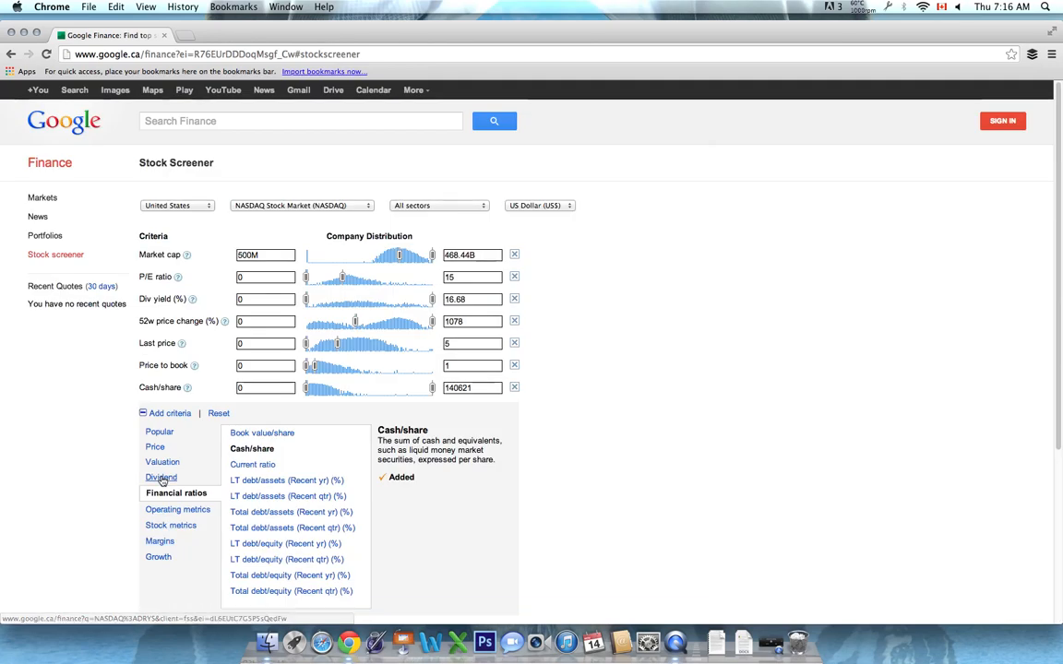
Change the exchange to New York Stock Exchange (NYSE), returning 19 companies
{"action": "left_click", "coordinate": [300, 205]}
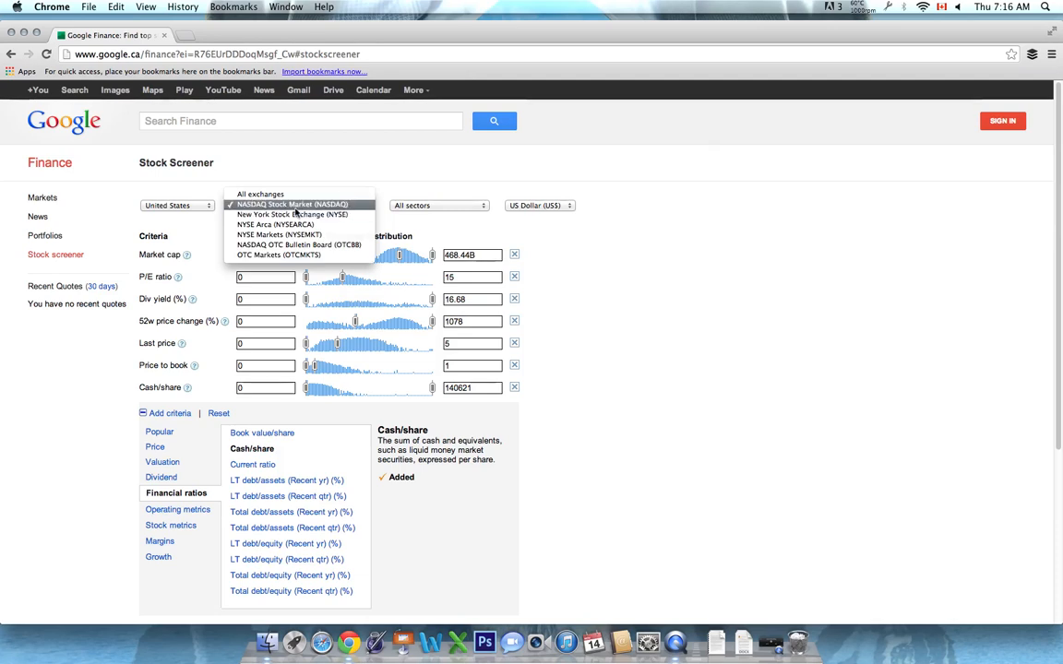
{"action": "left_click", "coordinate": [291, 214]}
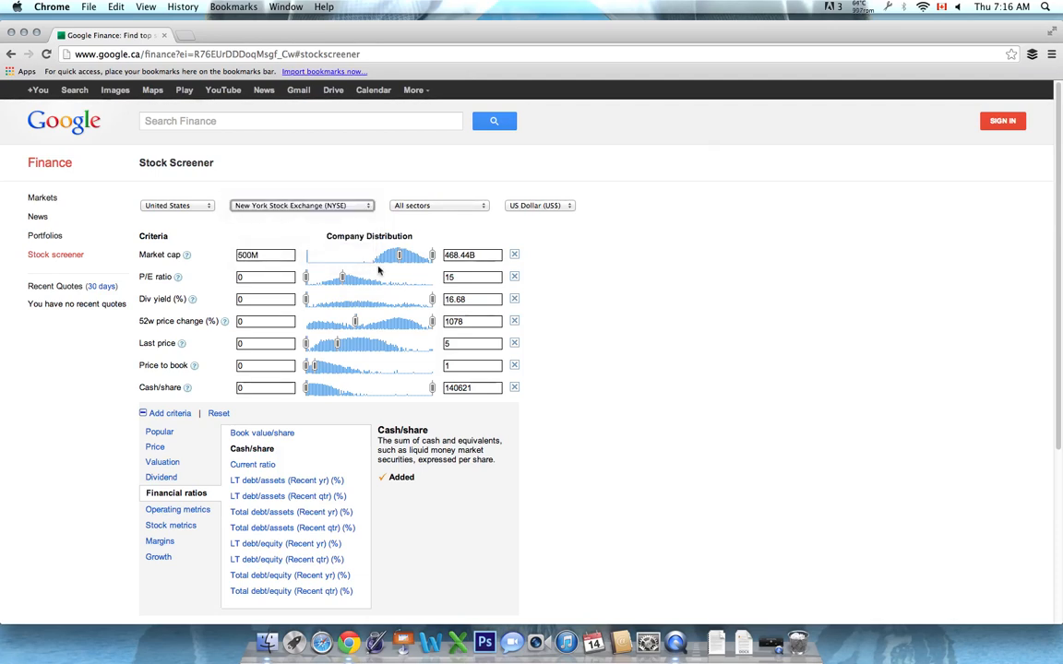
{"action": "scroll", "scroll_direction": "down", "scroll_amount": 3}
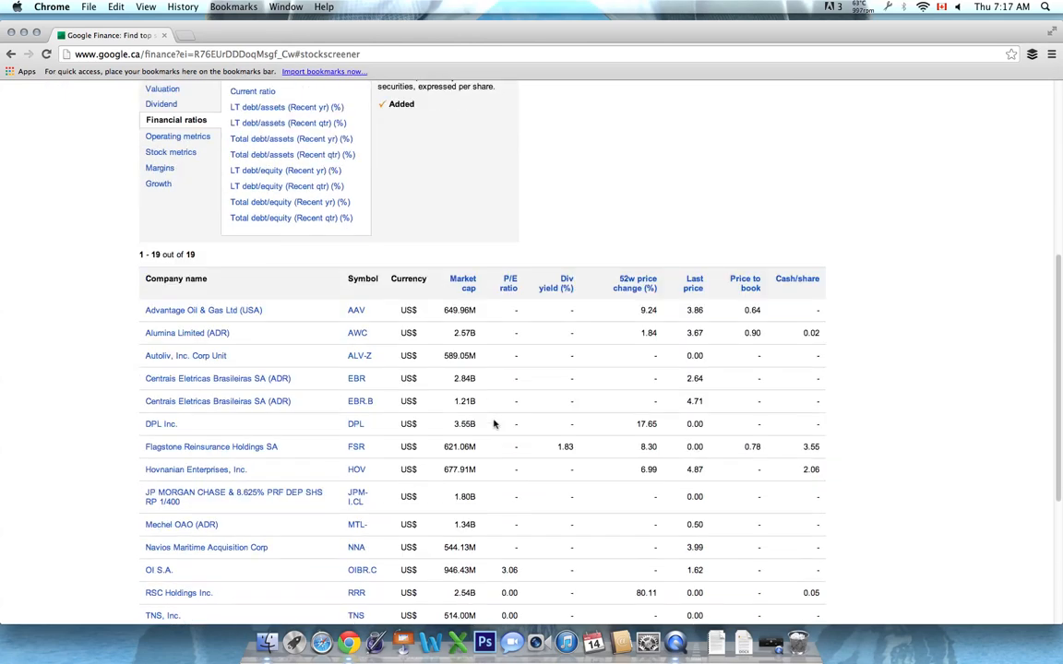
Sort the 19 NYSE results by market cap, then by price to book, highest first
{"action": "scroll", "scroll_direction": "down", "scroll_amount": 3}
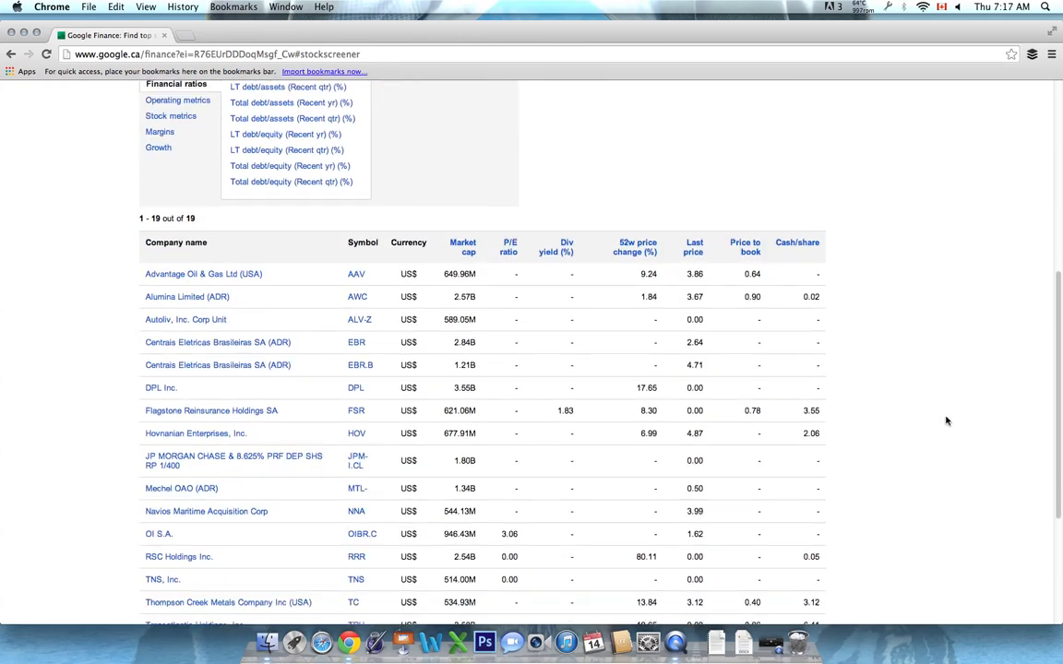
{"action": "scroll", "scroll_direction": "down", "scroll_amount": 3}
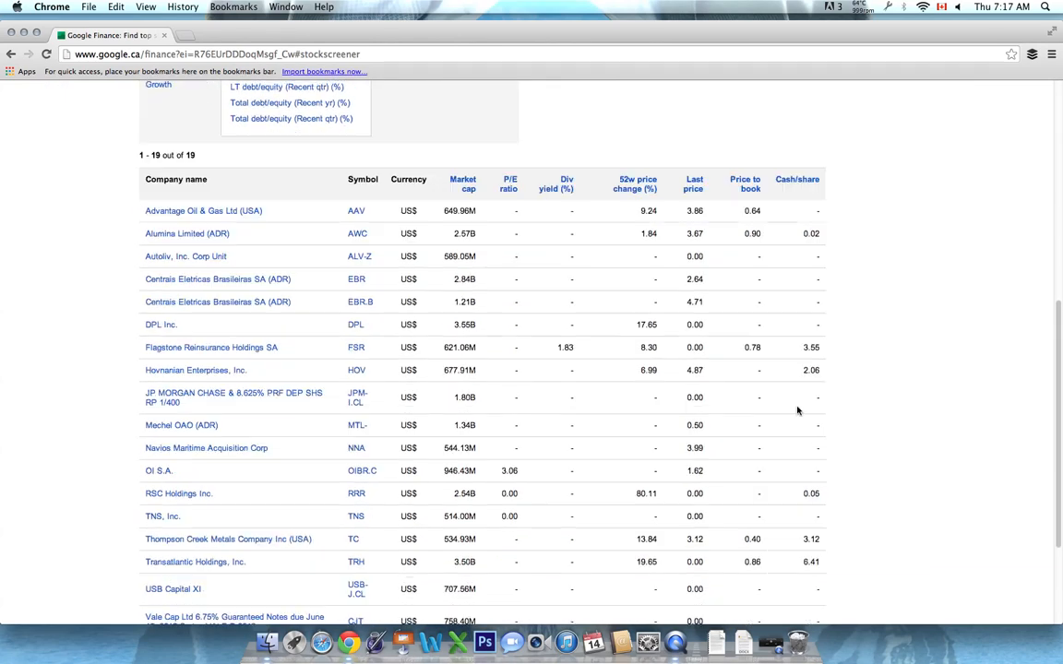
{"action": "mouse_move", "coordinate": [397, 478]}
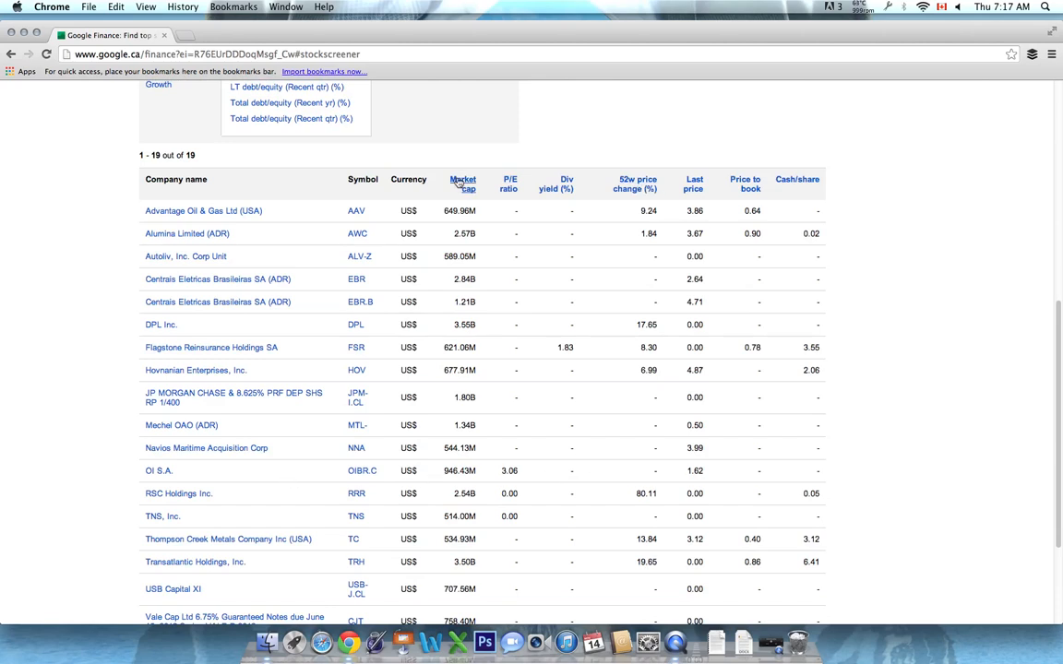
{"action": "left_click", "coordinate": [462, 183]}
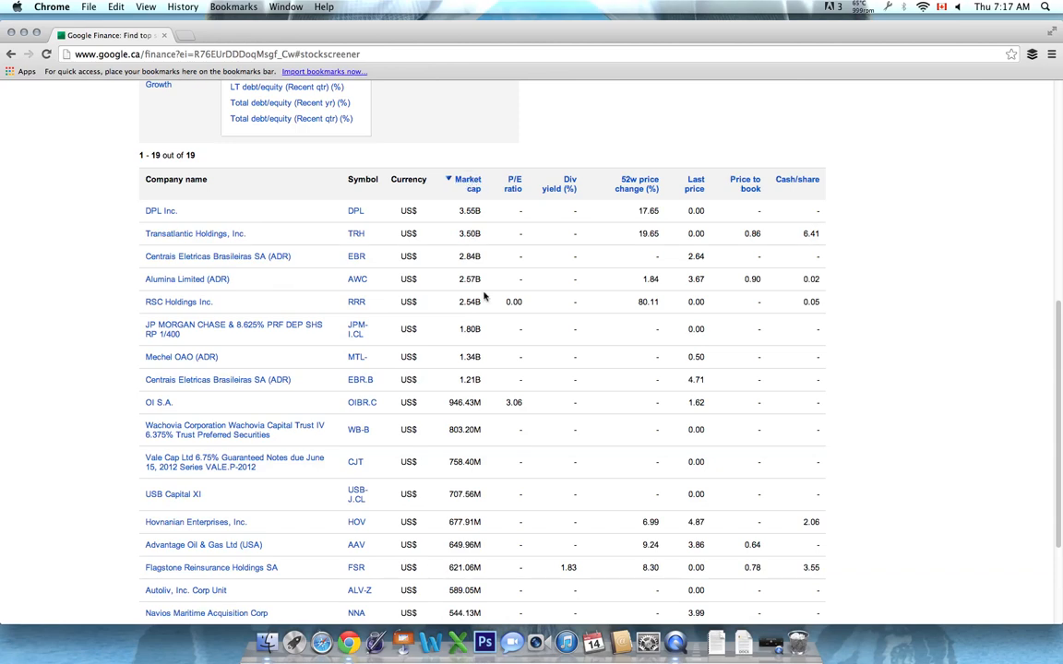
{"action": "left_click", "coordinate": [744, 184]}
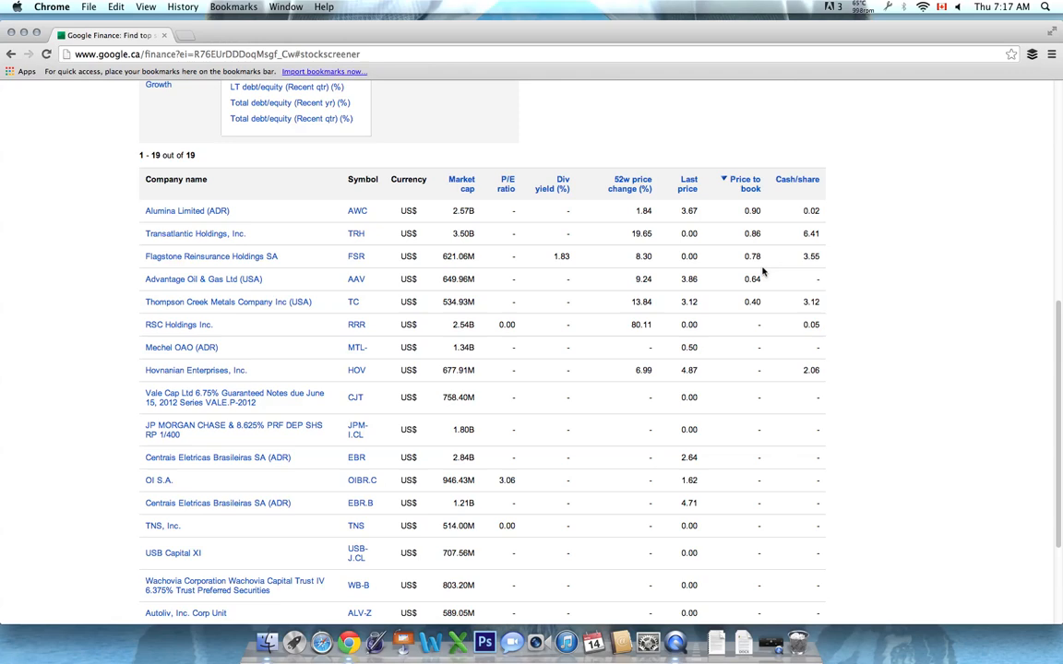
{"action": "mouse_move", "coordinate": [818, 298]}
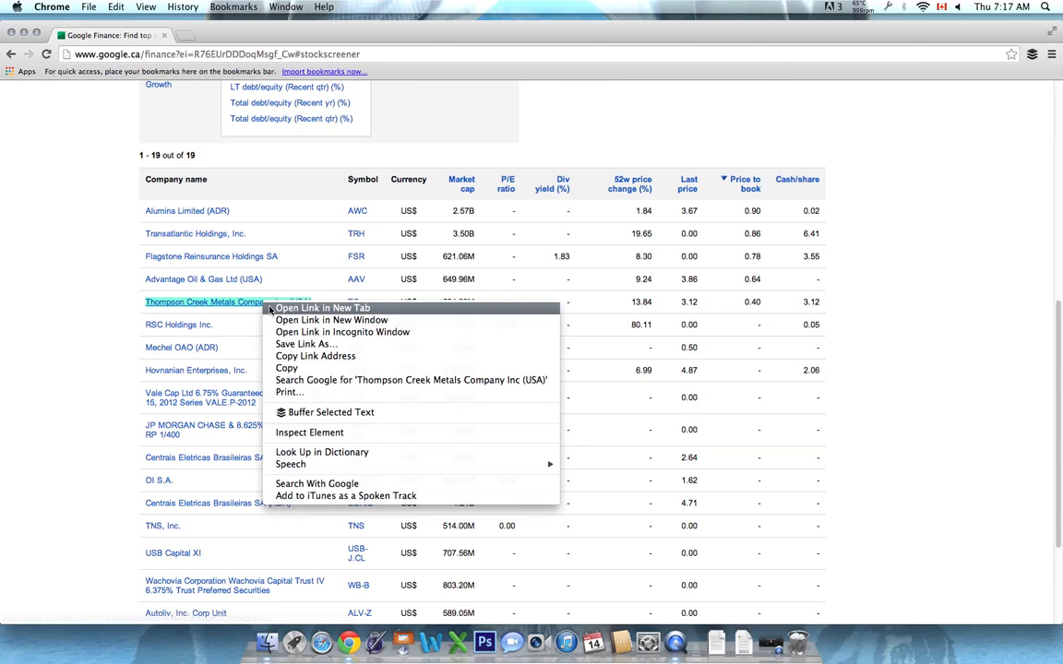
Open Thompson Creek Metals' NYSE:TC quote in a new tab, review it, then close it
{"action": "left_click", "coordinate": [322, 307]}
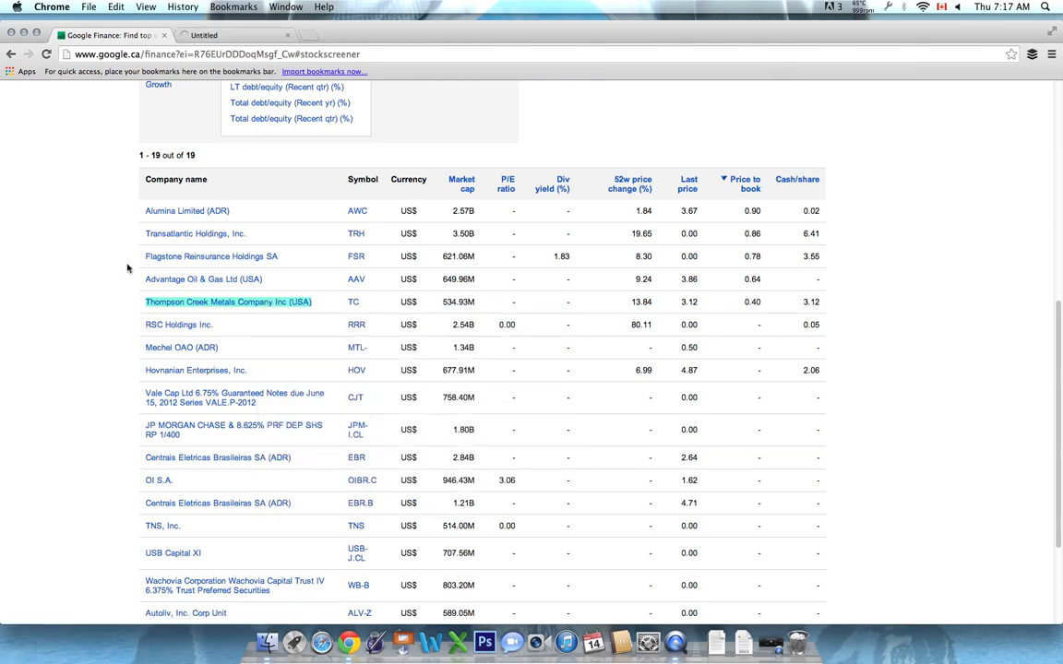
{"action": "left_click", "coordinate": [228, 301]}
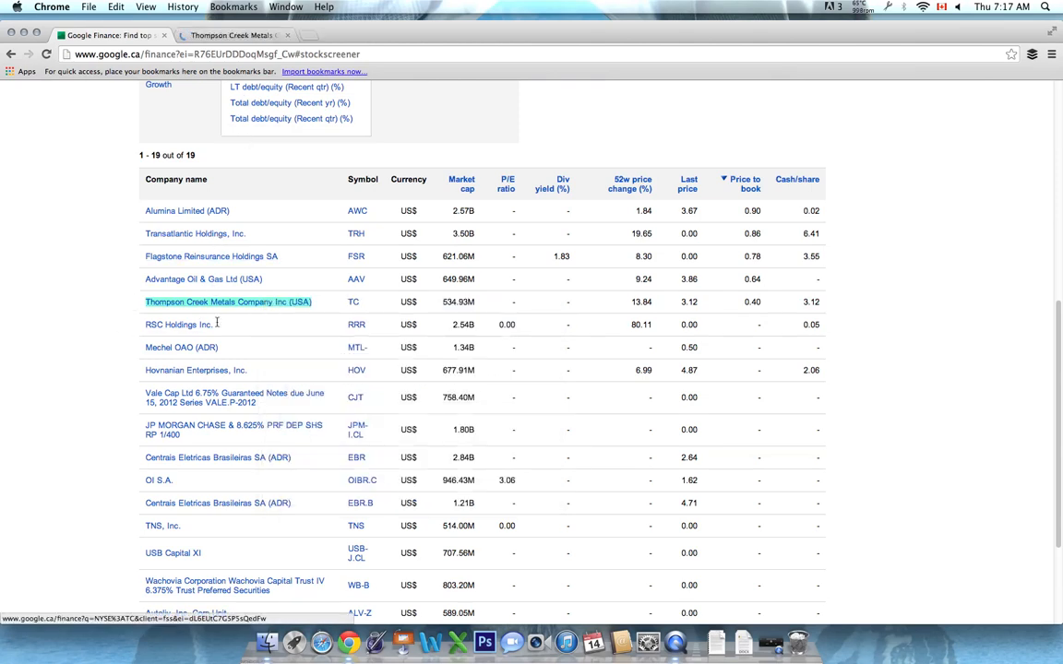
{"action": "left_click", "coordinate": [234, 35]}
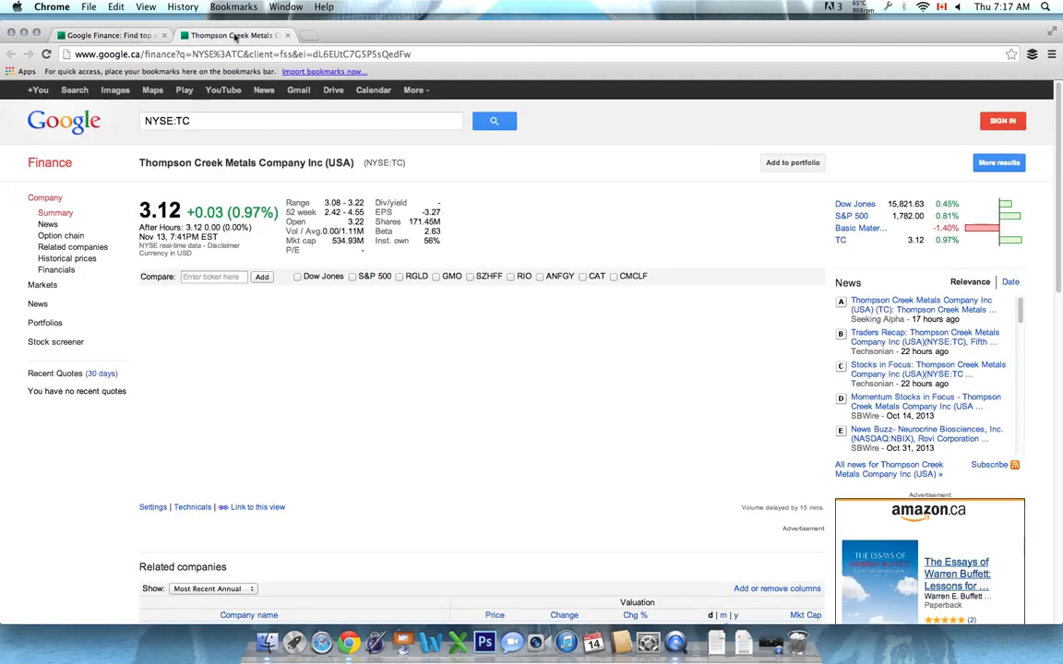
{"action": "left_click", "coordinate": [55, 341]}
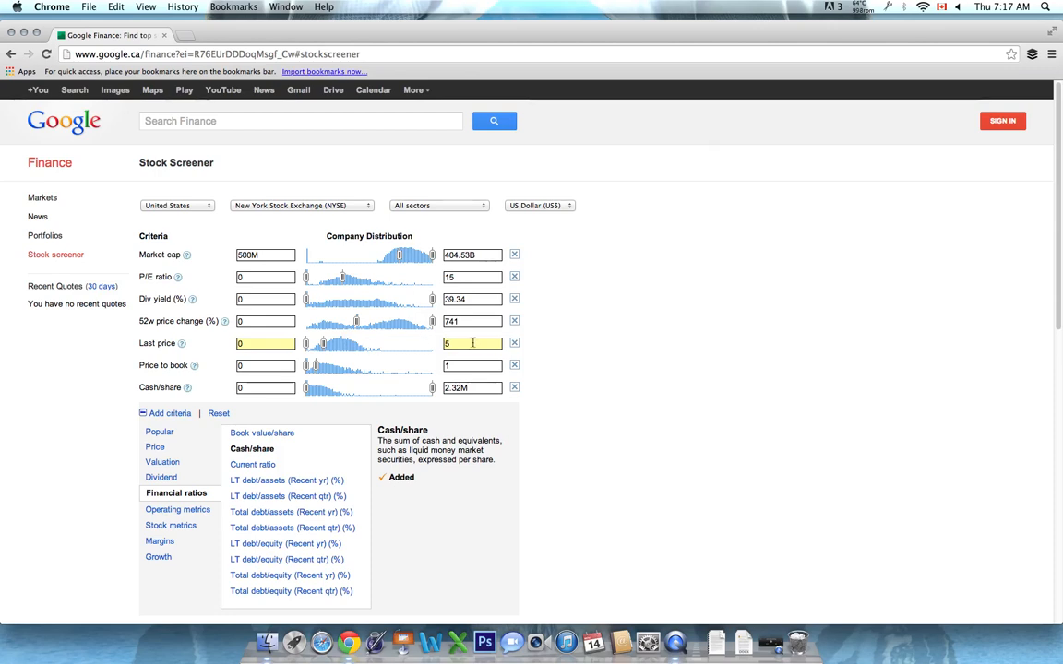
Lower the last-price maximum from 5 to 4 and confirm 17 results
{"action": "type", "text": "4"}
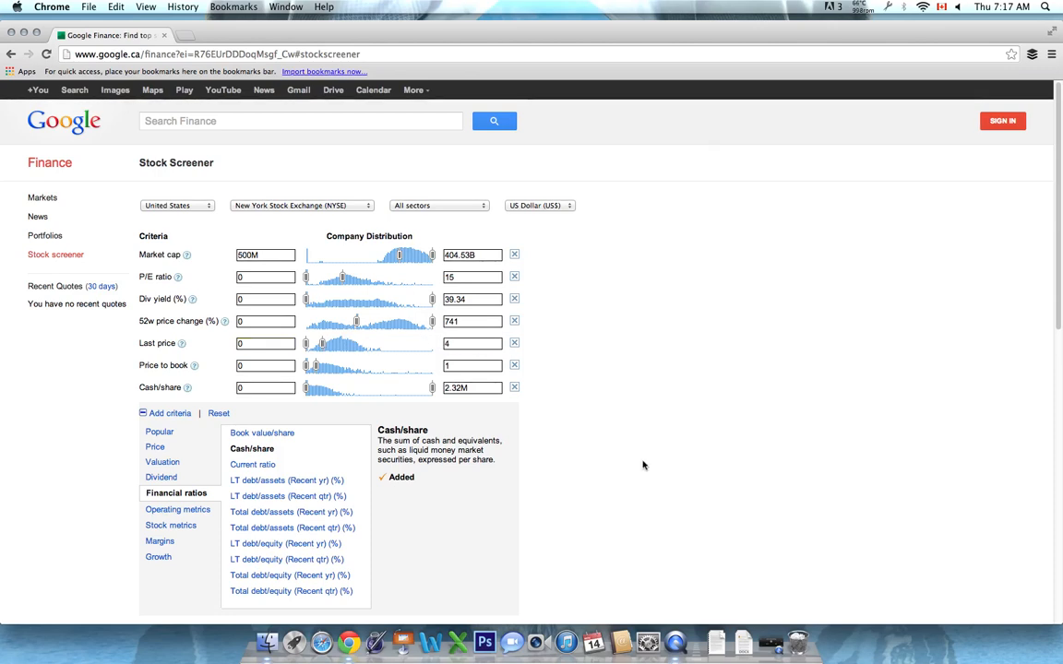
{"action": "scroll", "scroll_direction": "down", "scroll_amount": 3}
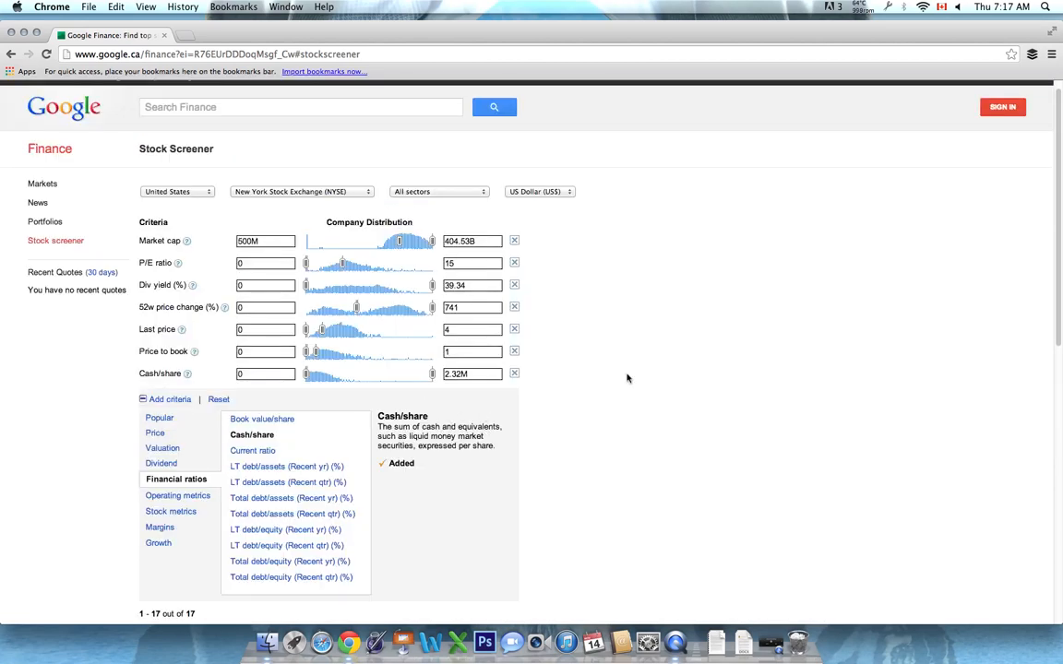
{"action": "left_click", "coordinate": [472, 329]}
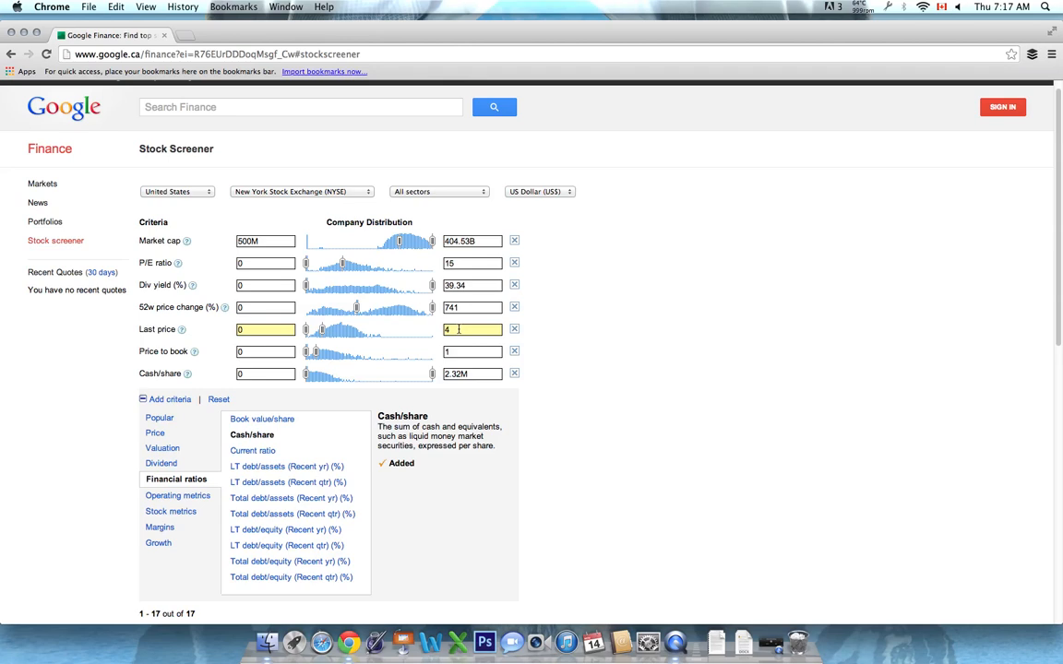
{"action": "scroll", "scroll_direction": "down", "scroll_amount": 3}
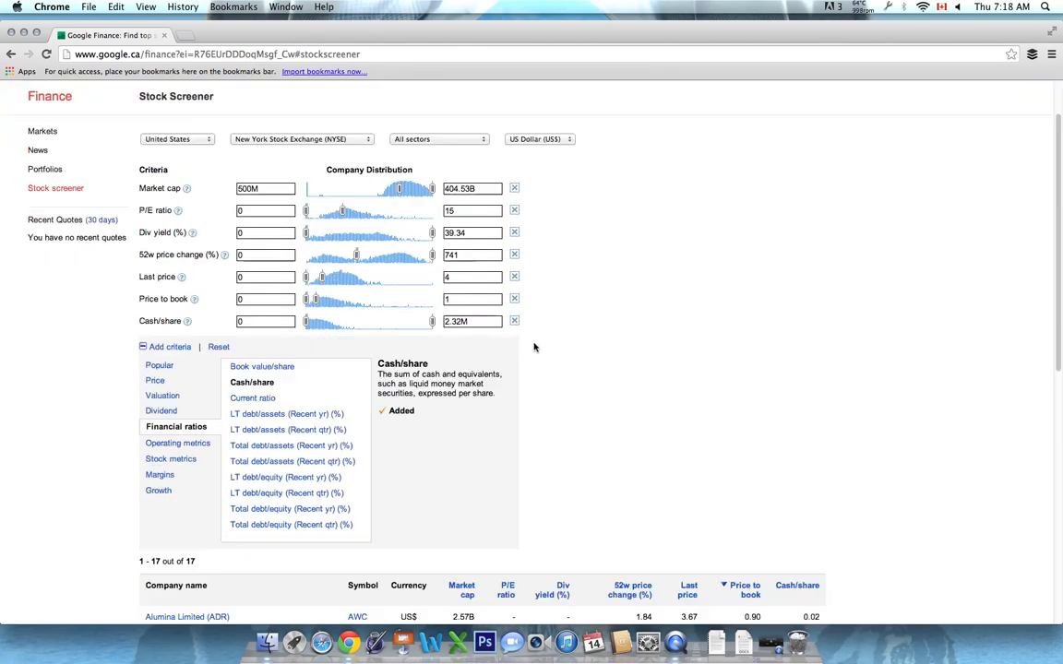
{"action": "scroll", "scroll_direction": "down", "scroll_amount": 3}
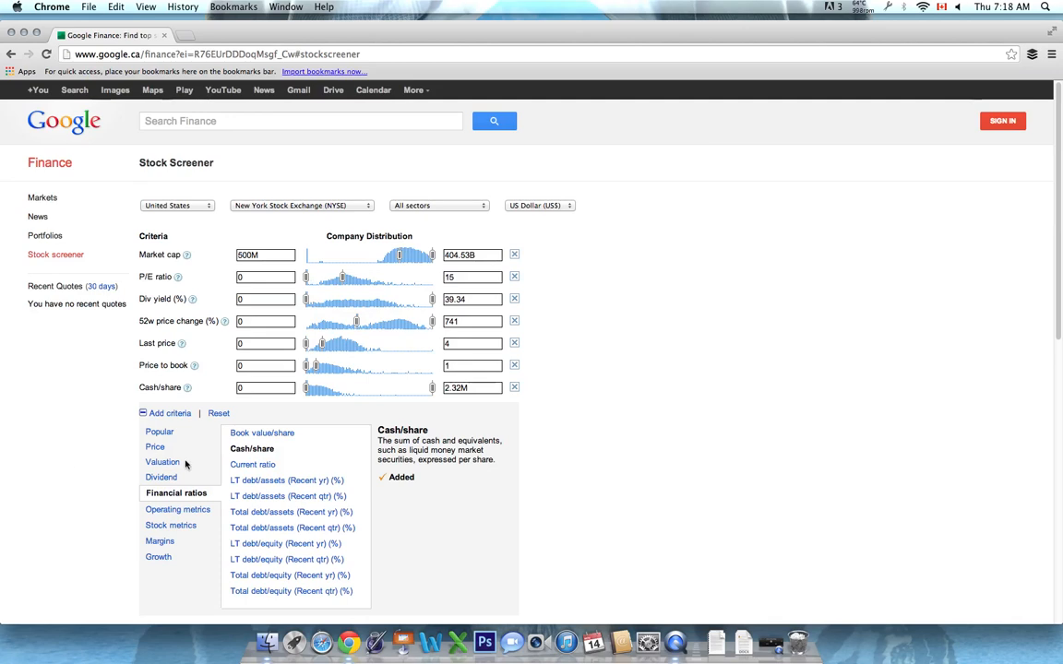
{"action": "left_click", "coordinate": [266, 299]}
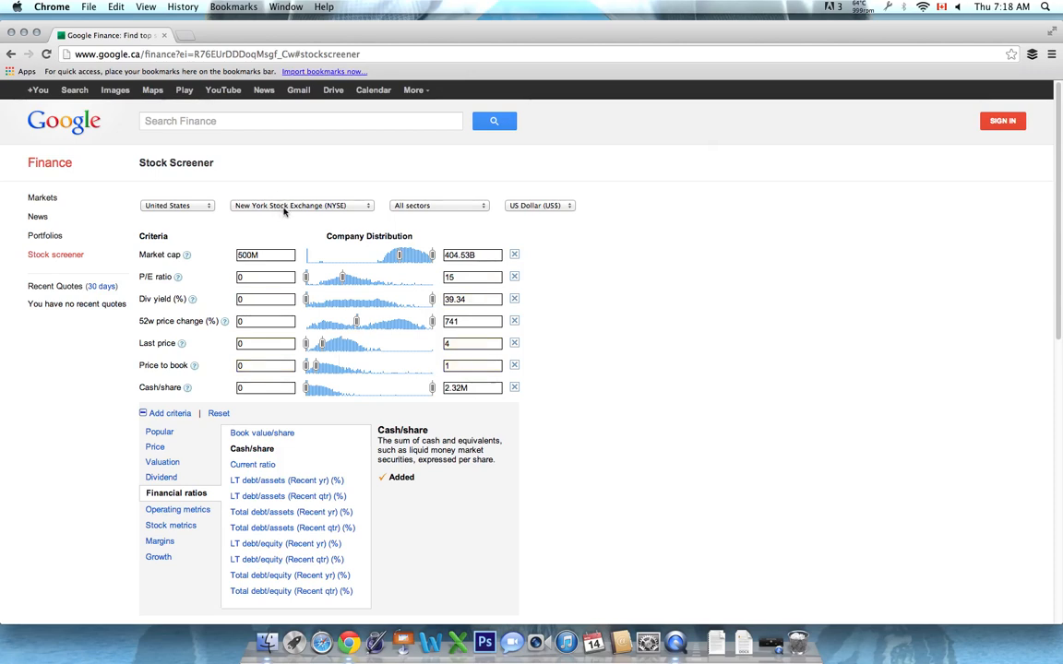
Open the exchange list and scroll through the 17 NYSE matches, Alumina Limited to Oi S.A
{"action": "left_click", "coordinate": [300, 204]}
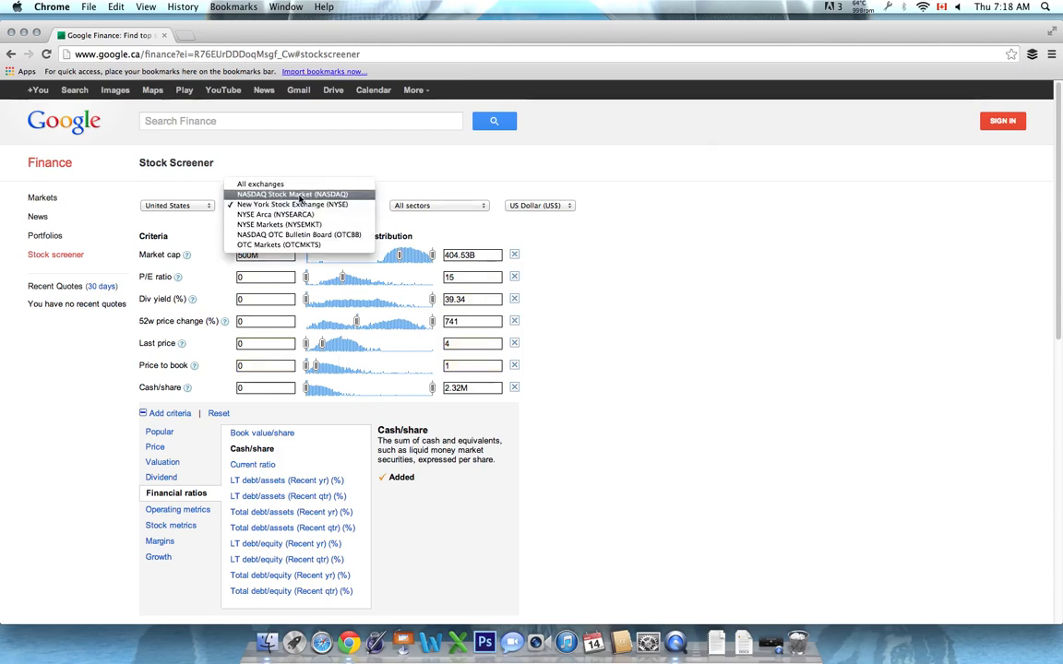
{"action": "mouse_move", "coordinate": [293, 203]}
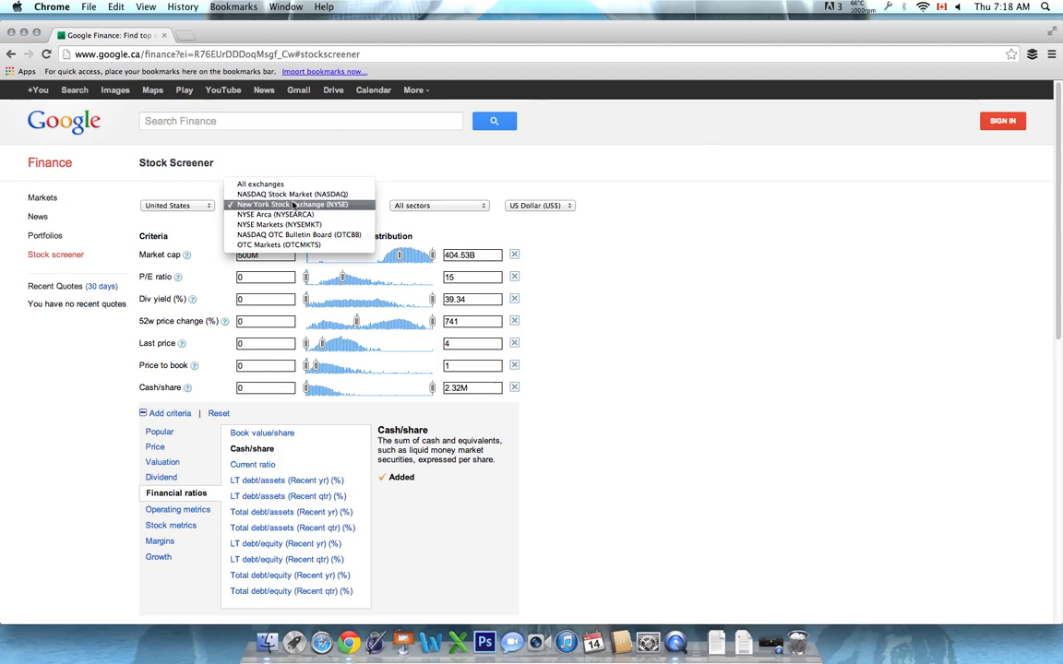
{"action": "scroll", "scroll_direction": "down", "scroll_amount": 3}
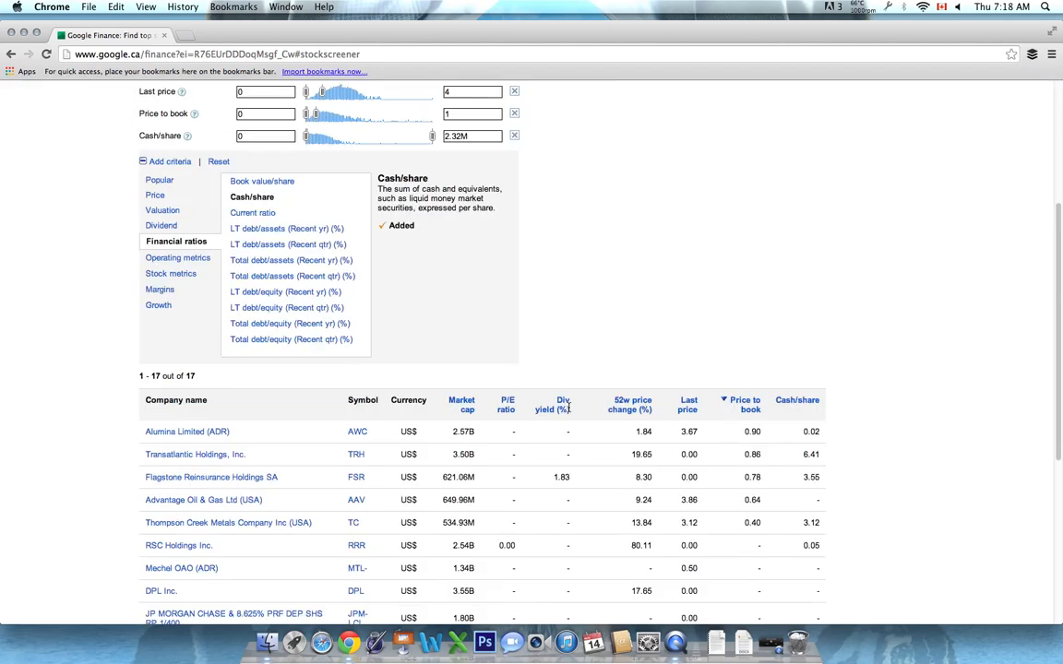
{"action": "scroll", "scroll_direction": "down", "scroll_amount": 3}
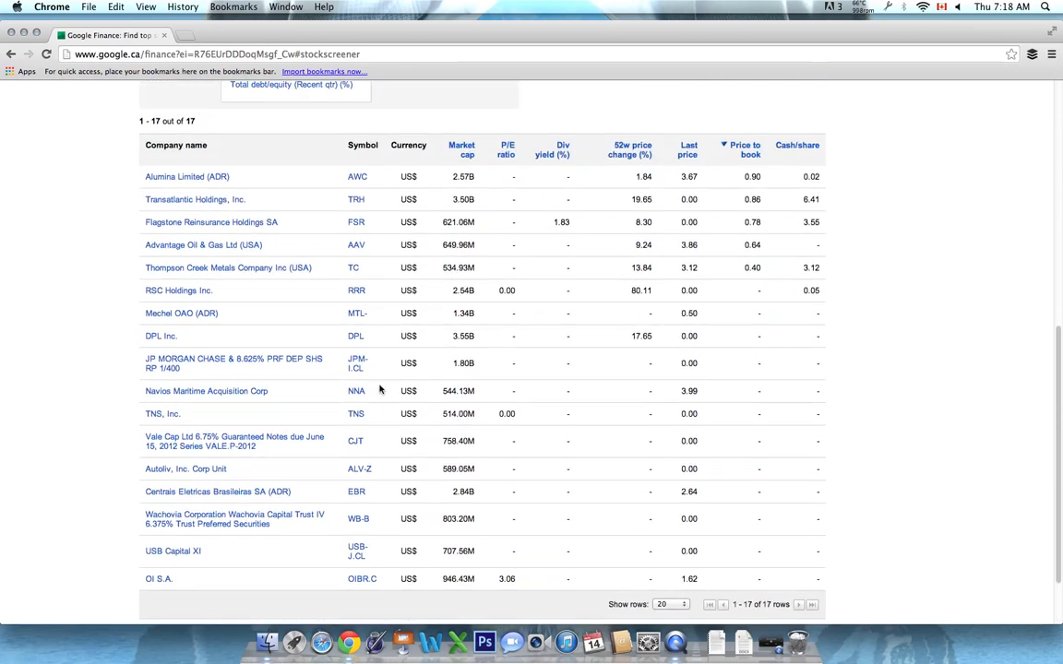
{"action": "mouse_move", "coordinate": [493, 452]}
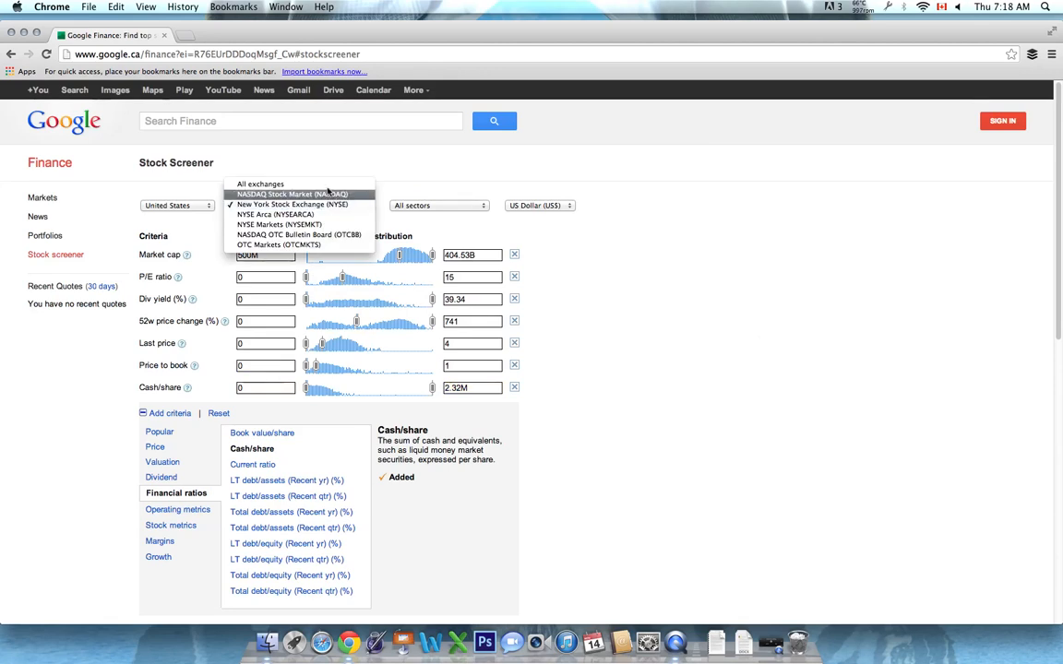
Switch to All exchanges, then back to NYSE, and scroll through the 17 results
{"action": "left_click", "coordinate": [259, 183]}
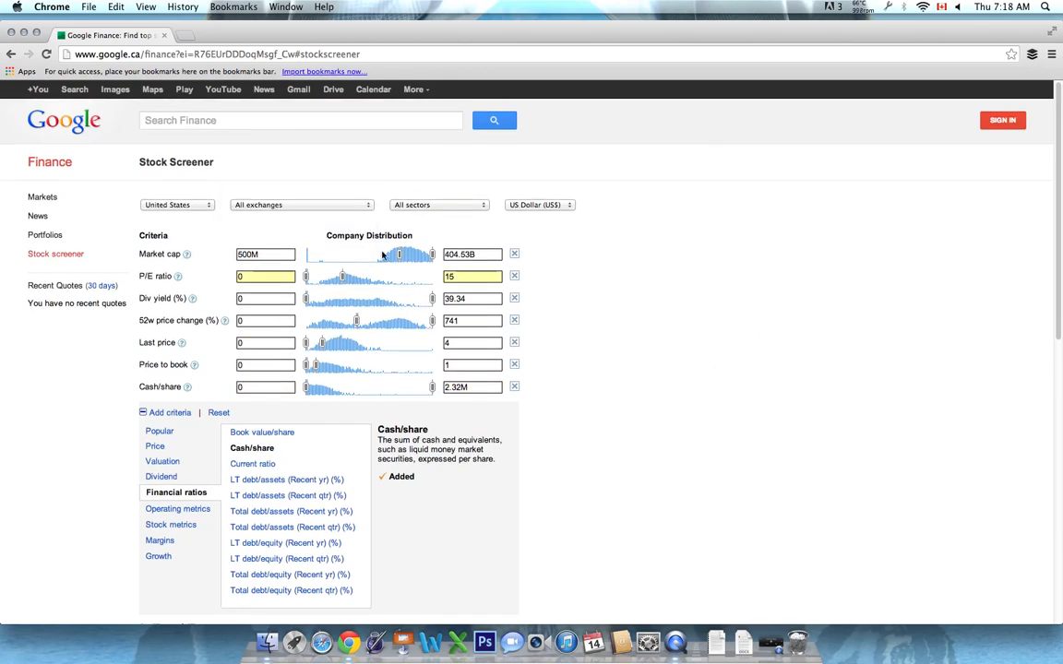
{"action": "left_click", "coordinate": [300, 204]}
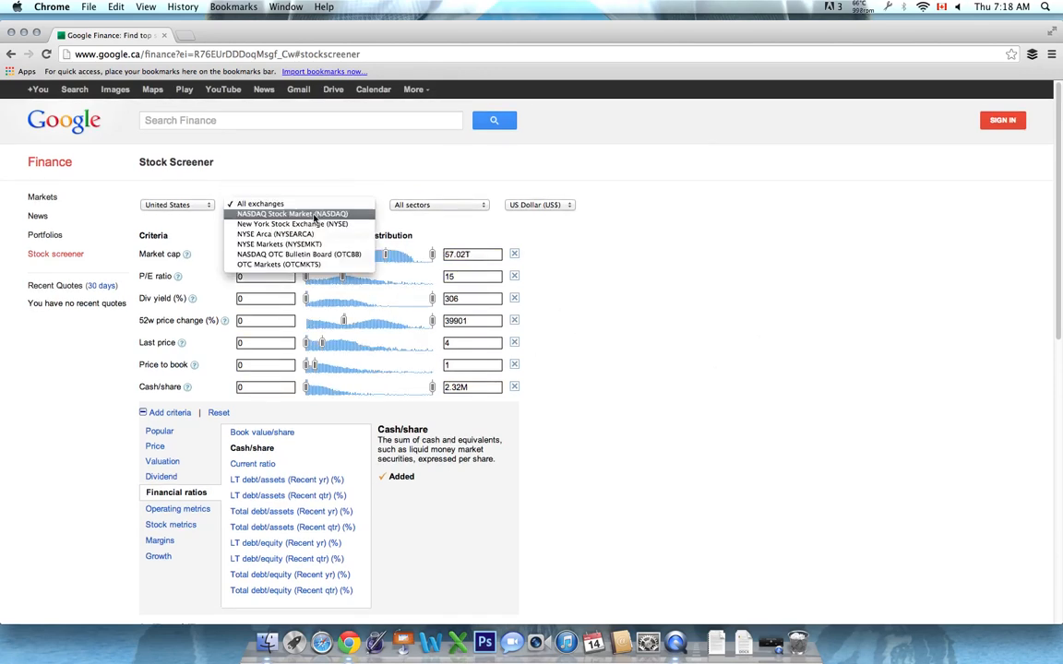
{"action": "left_click", "coordinate": [291, 224]}
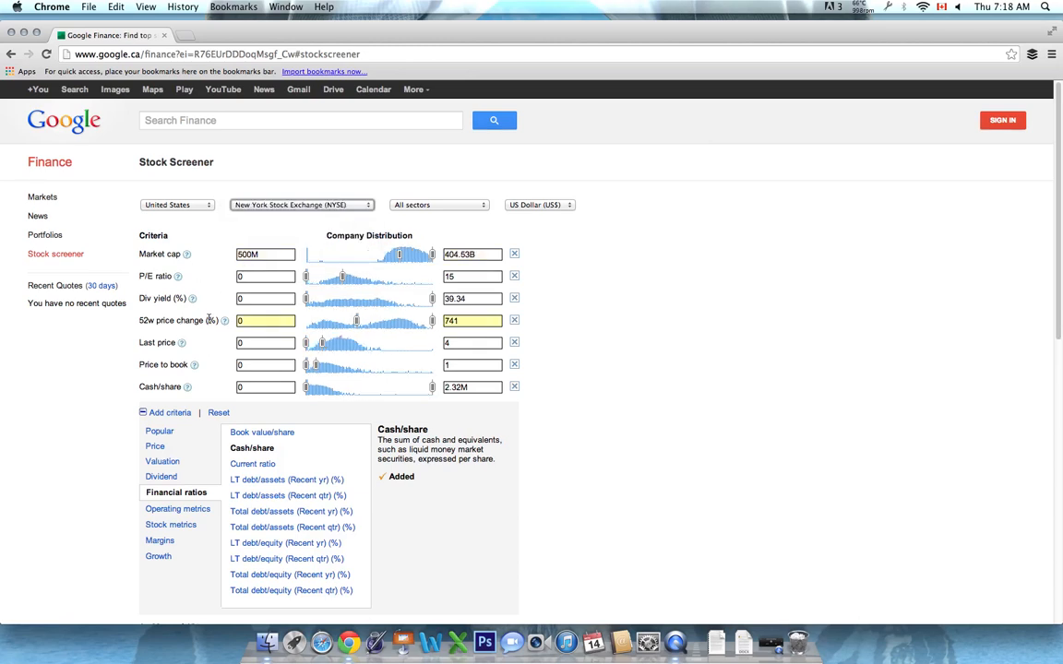
{"action": "scroll", "scroll_direction": "down", "scroll_amount": 3}
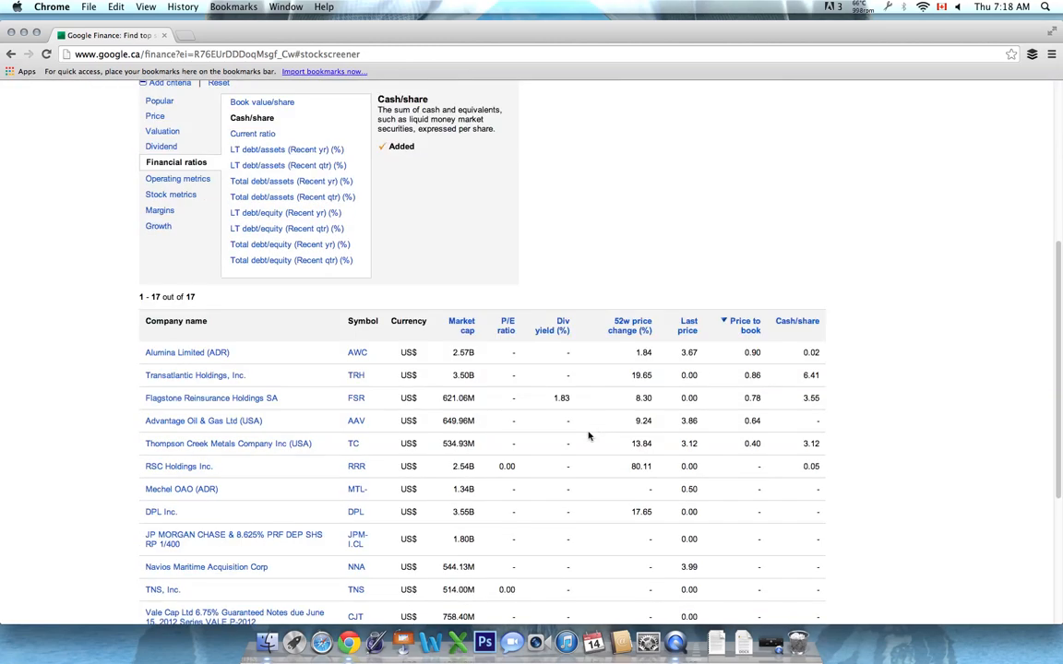
{"action": "scroll", "scroll_direction": "down", "scroll_amount": 3}
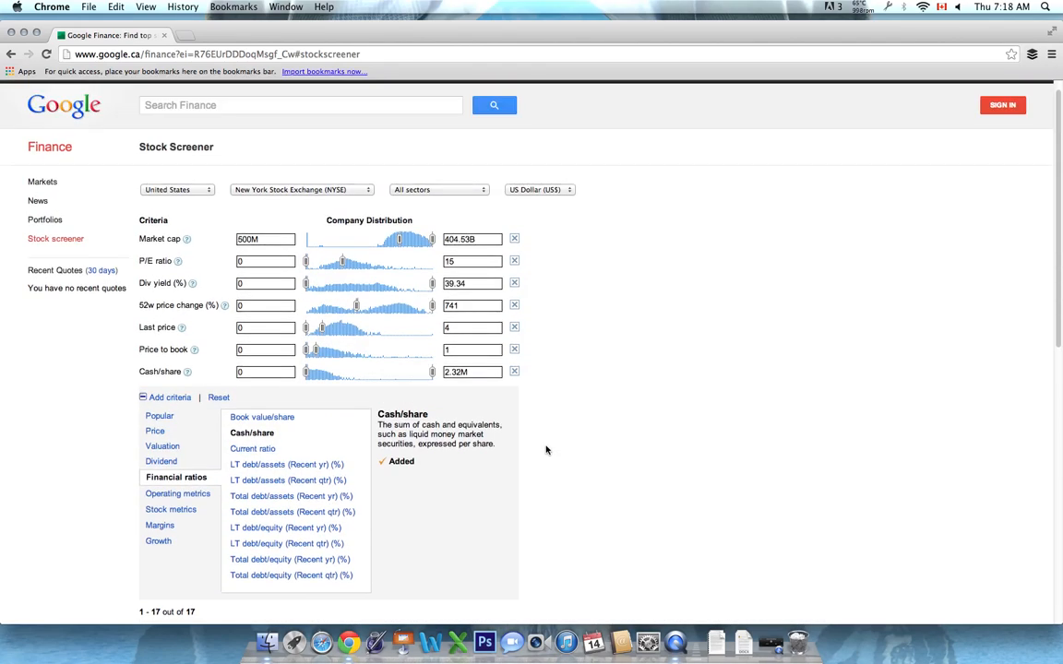
{"action": "mouse_move", "coordinate": [588, 439]}
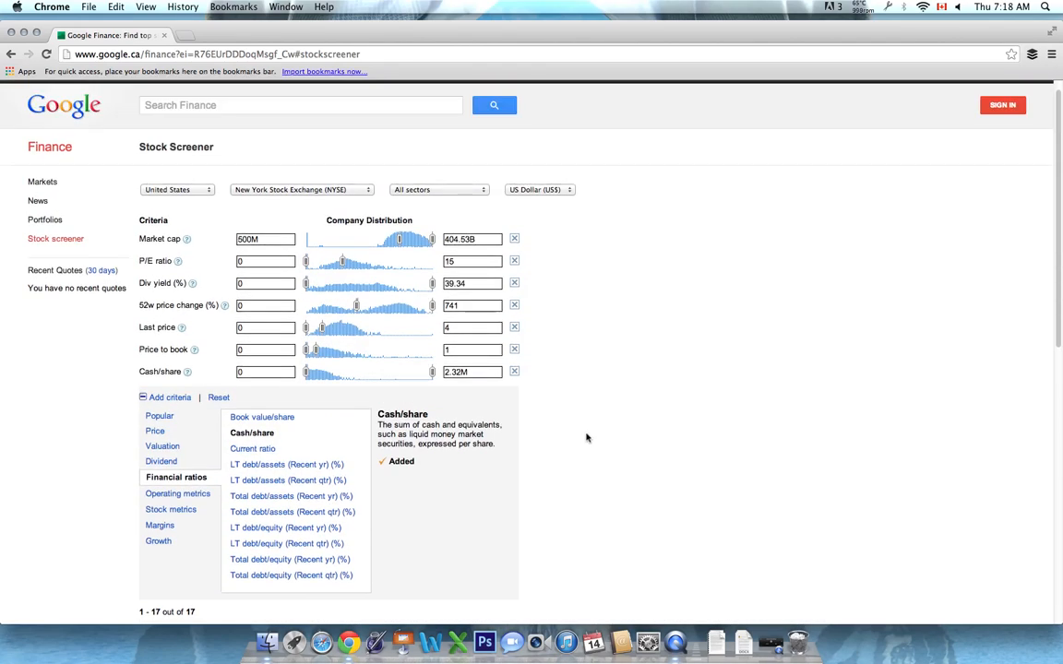
{"action": "scroll", "scroll_direction": "down", "scroll_amount": 3}
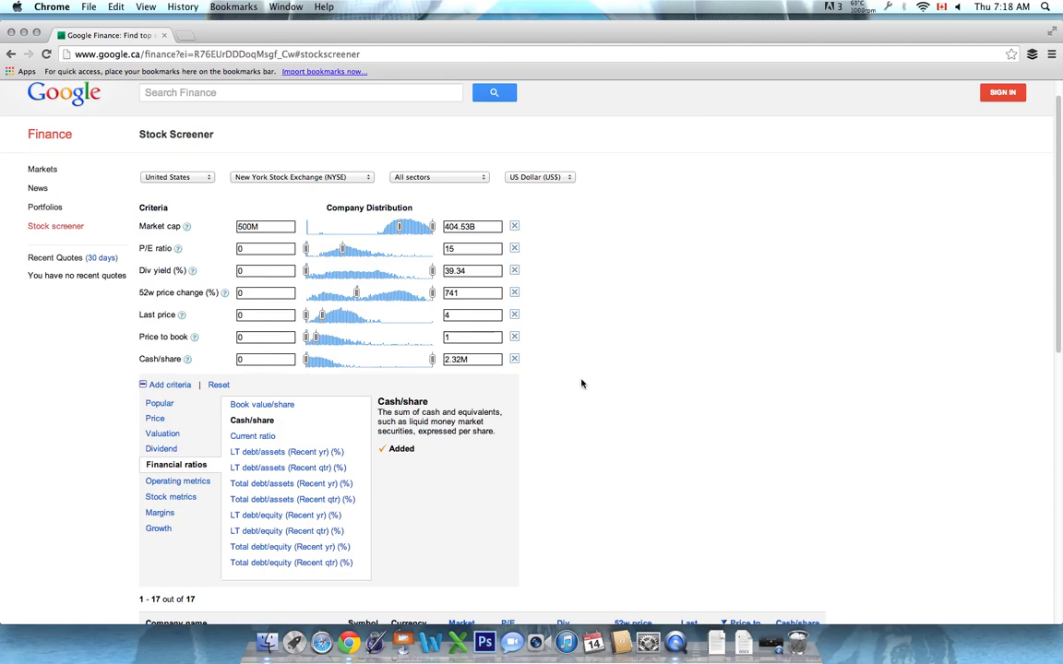
{"action": "mouse_move", "coordinate": [694, 523]}
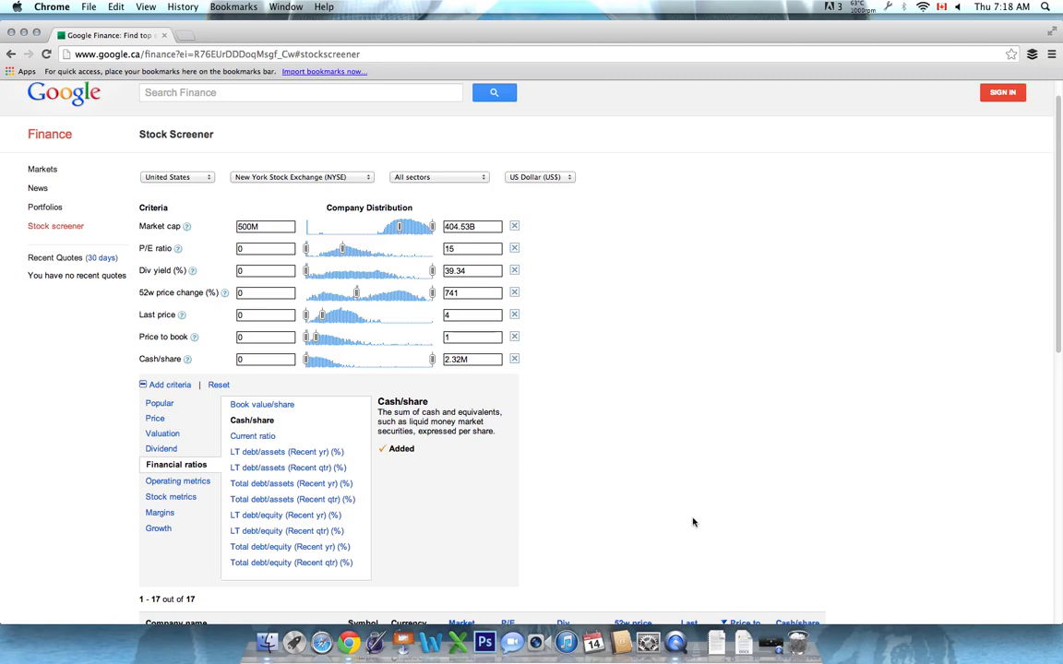